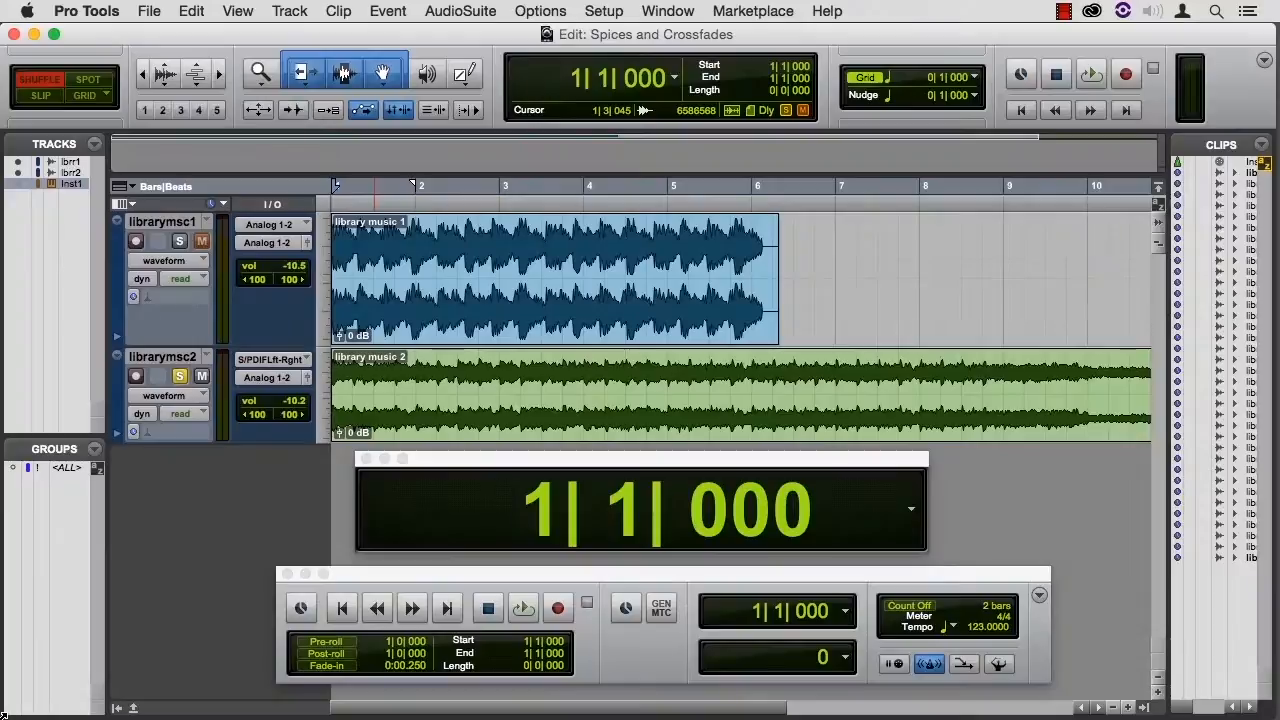
- Audition the library music 2 track, playing from the start and jumping to bar 7 to find the split points
left_click(500, 298)
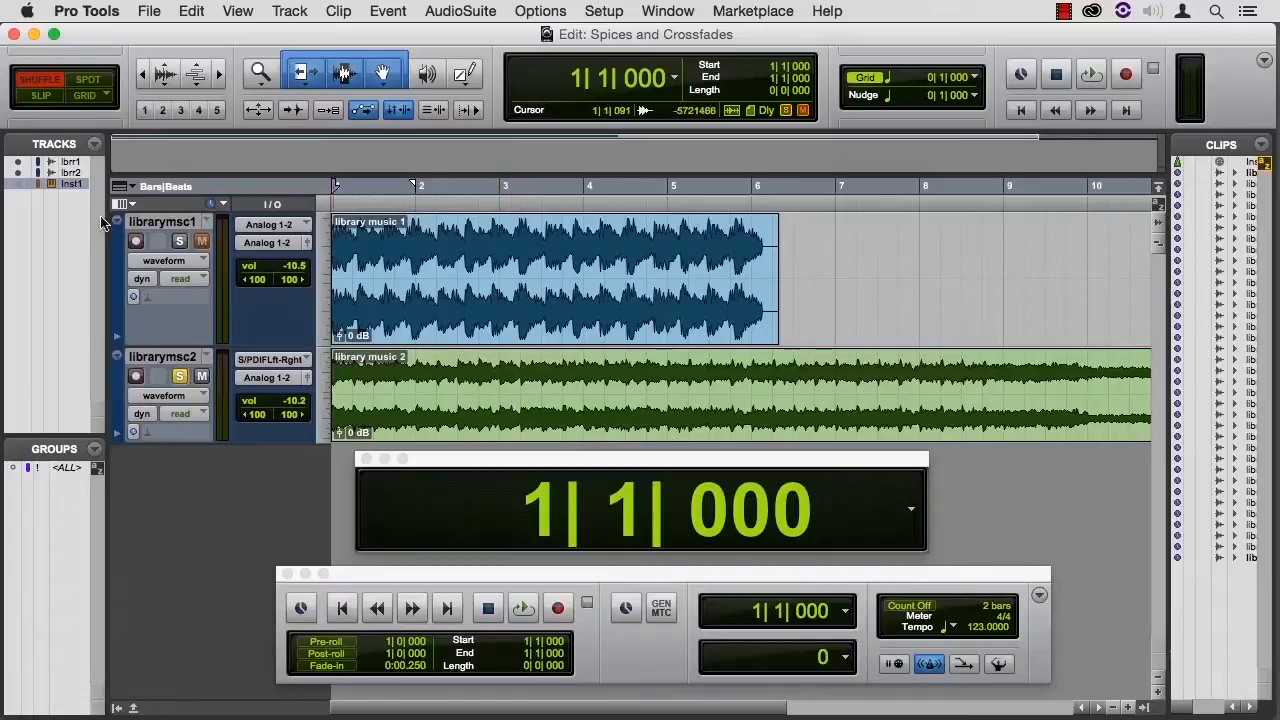
mouse_move(552, 424)
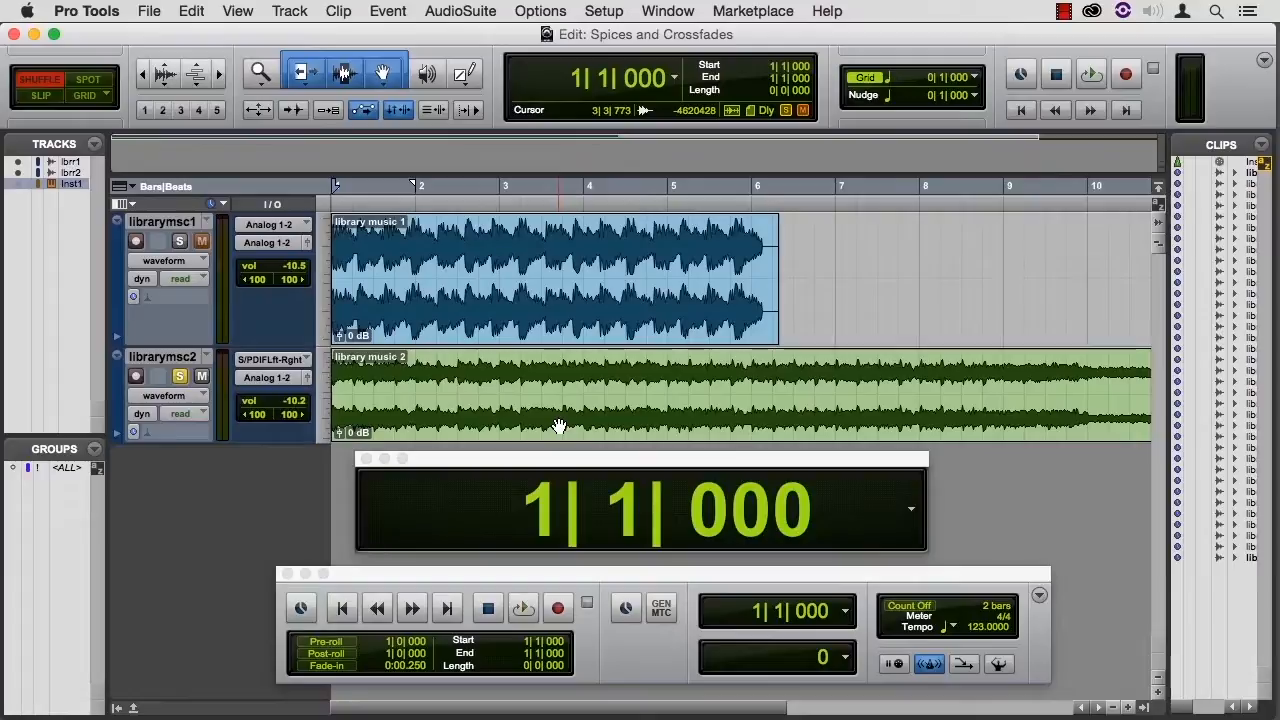
mouse_move(758, 478)
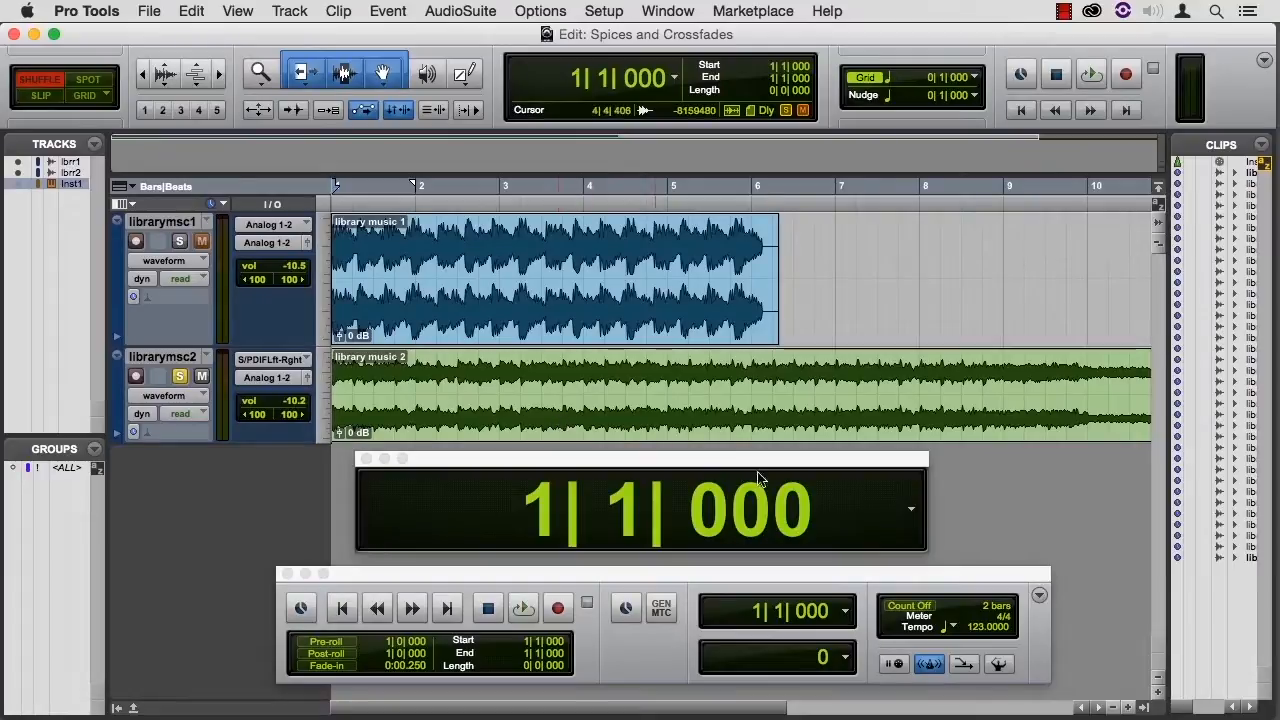
mouse_move(704, 396)
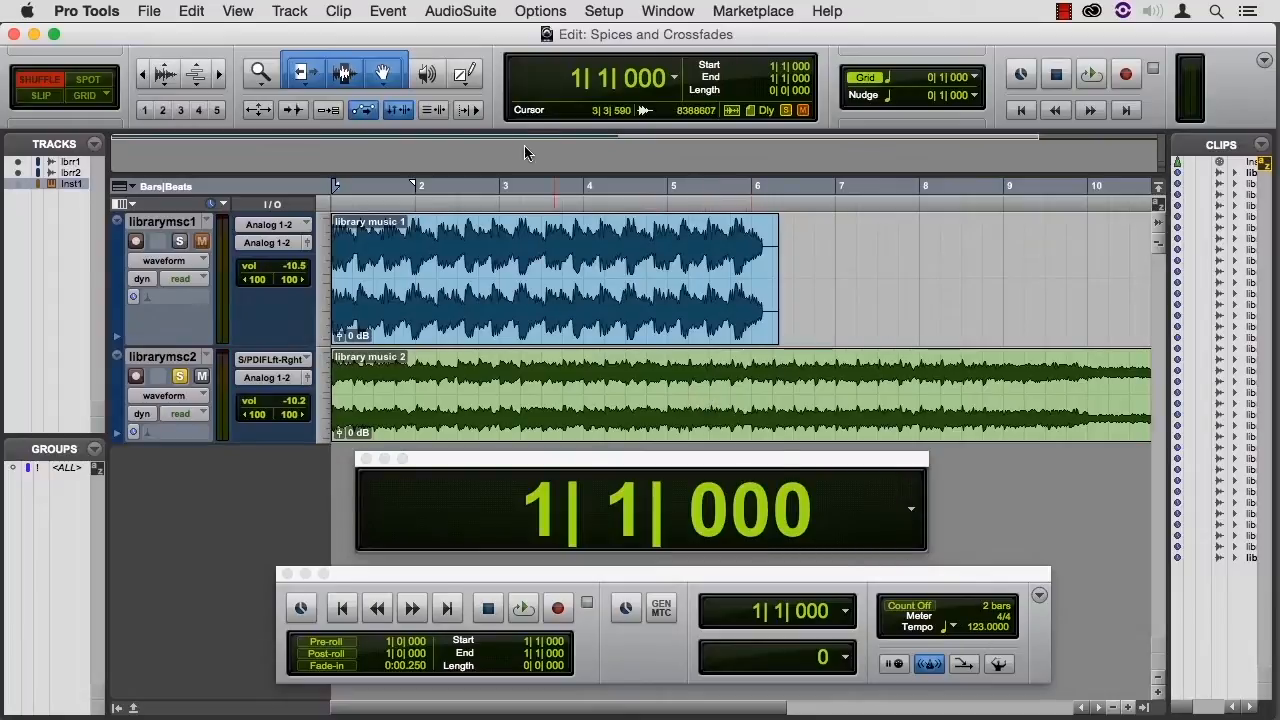
left_click(522, 608)
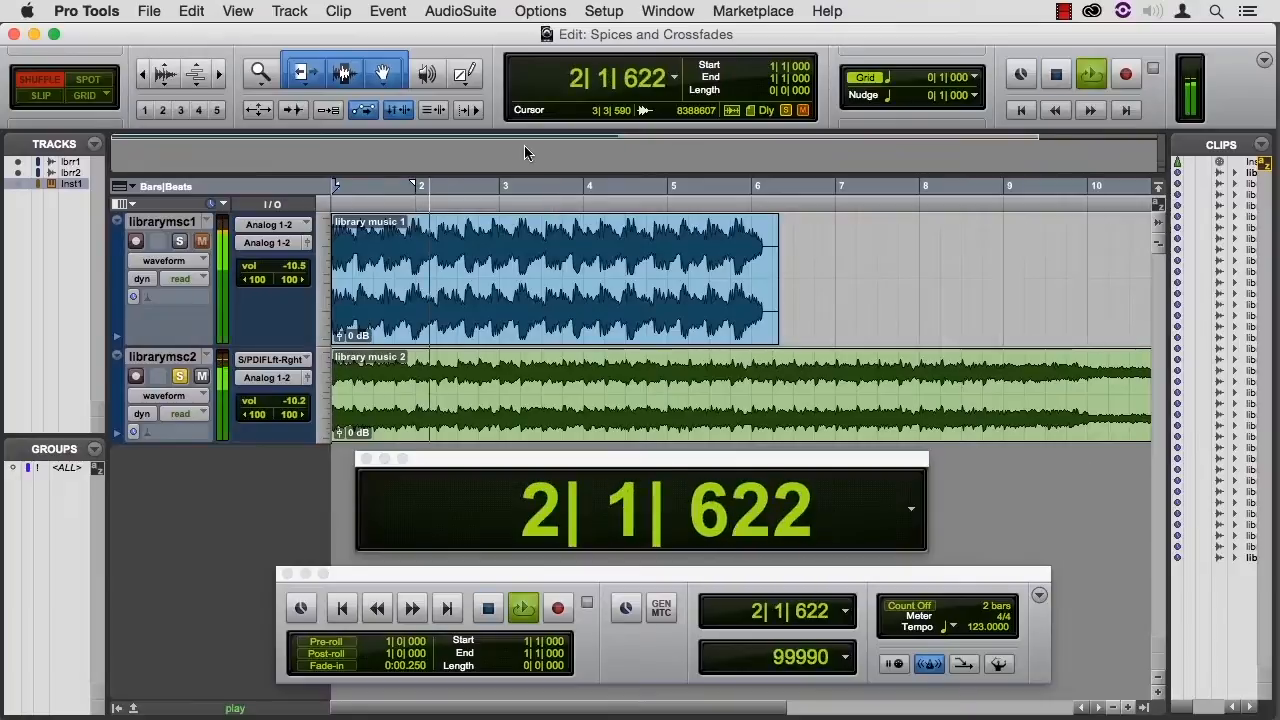
left_click(524, 608)
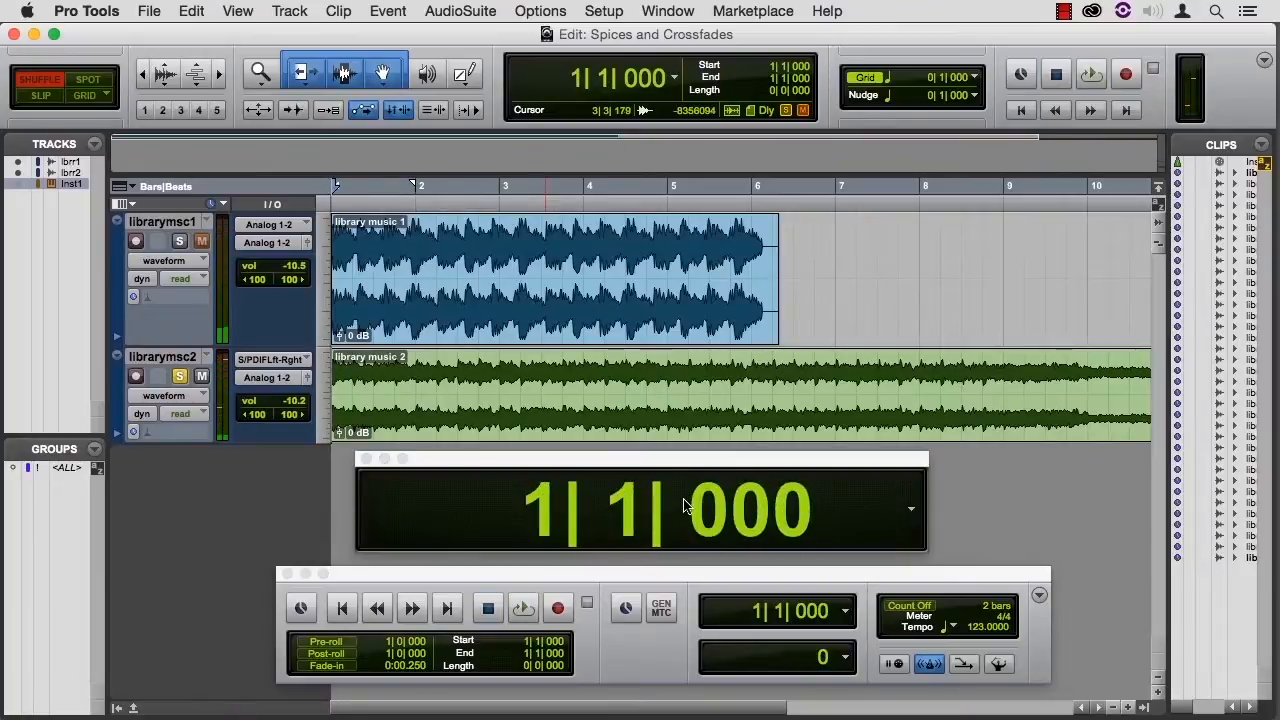
left_click(668, 12)
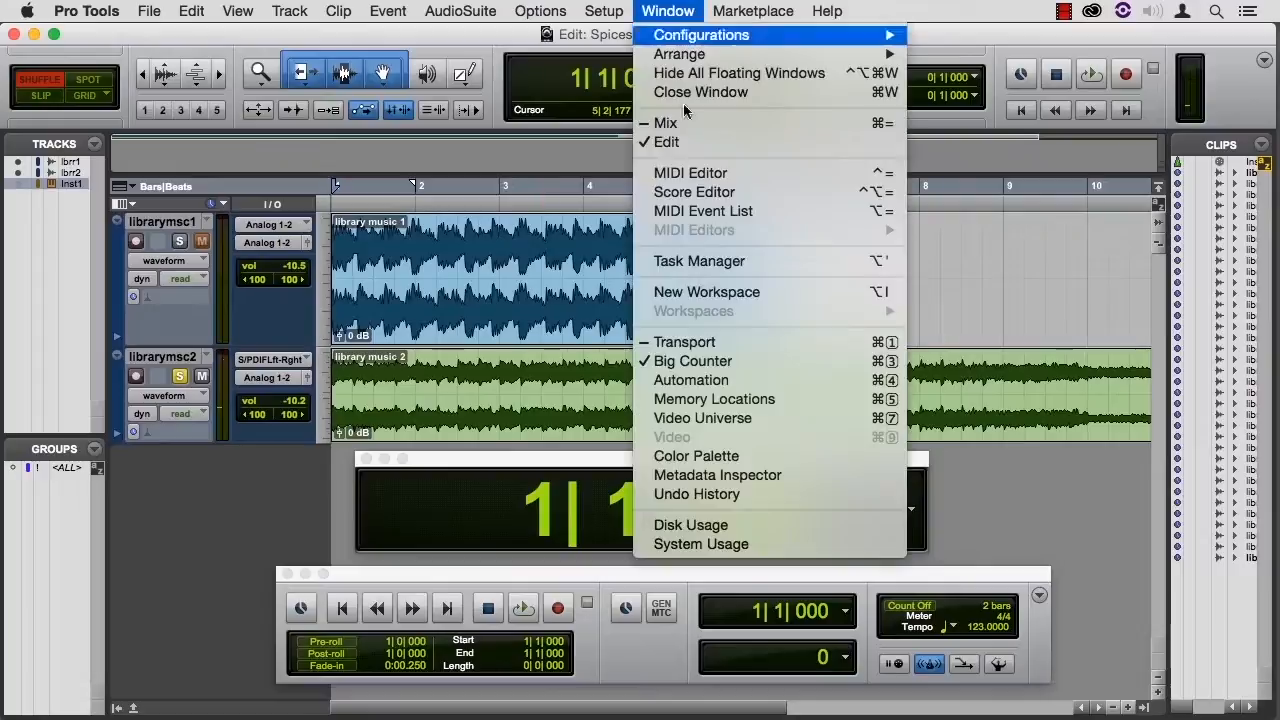
mouse_move(520, 488)
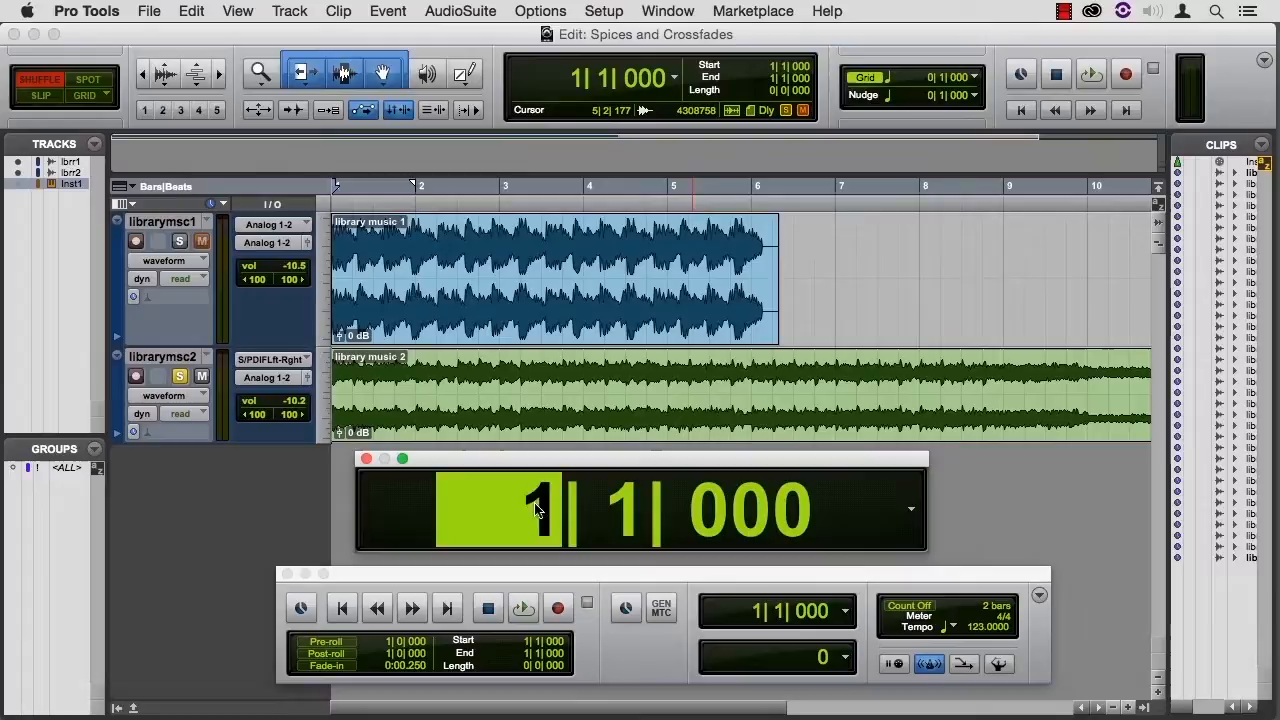
left_click(524, 608)
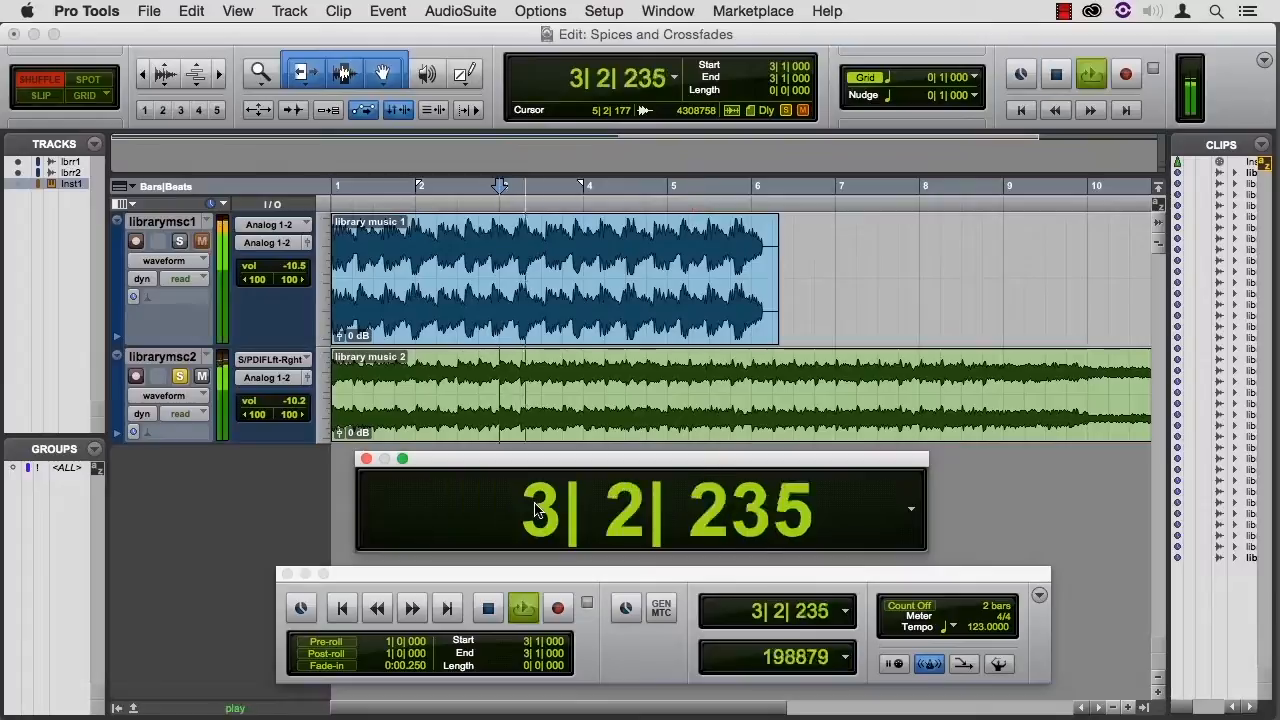
left_click(524, 608)
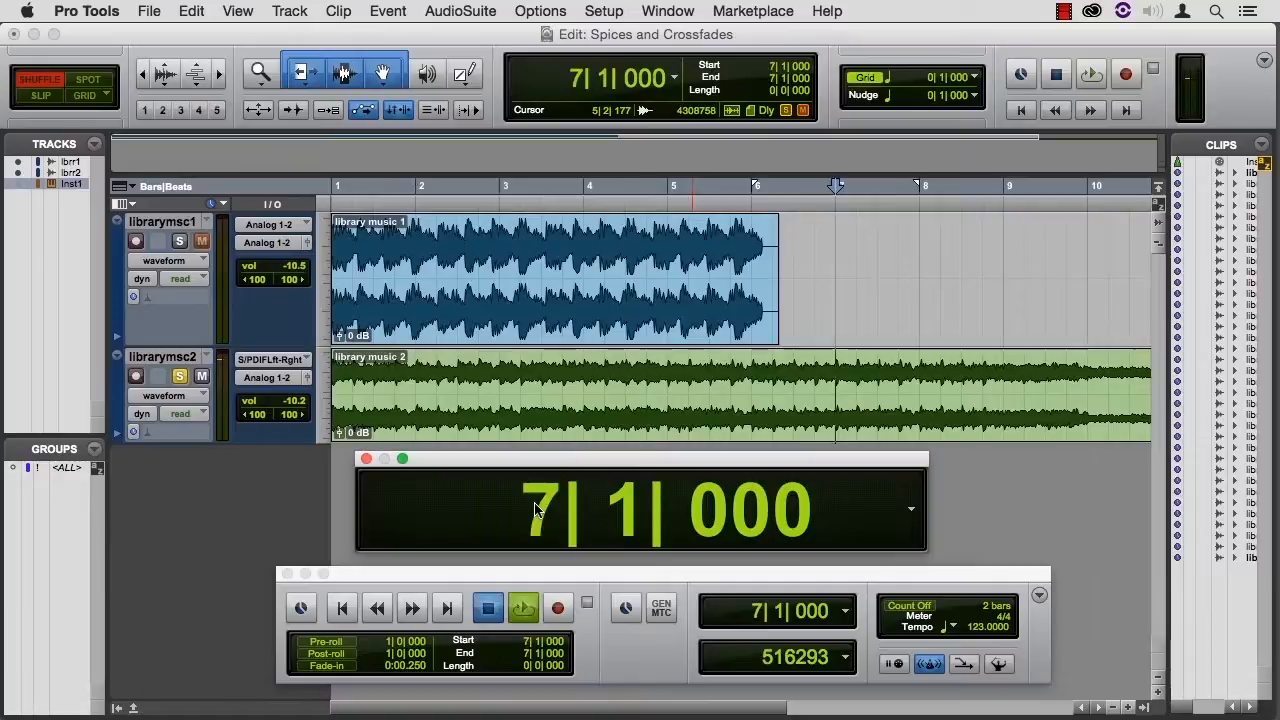
left_click(522, 608)
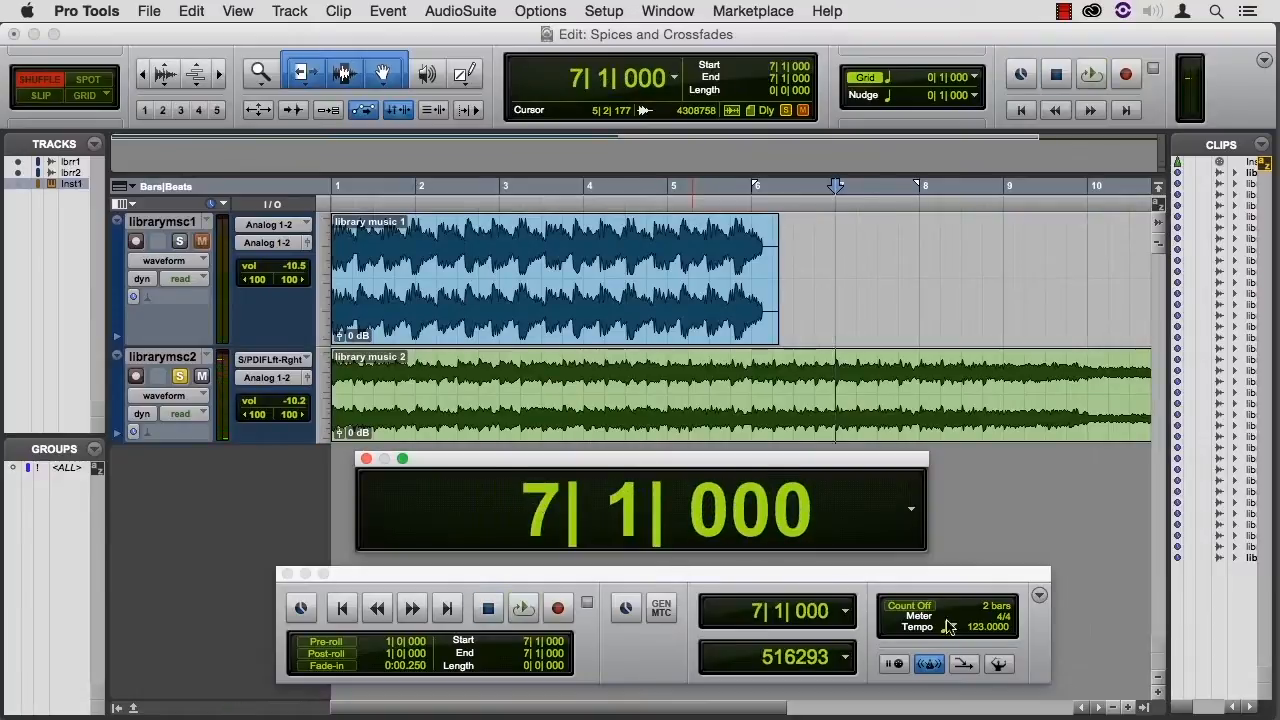
mouse_move(996, 640)
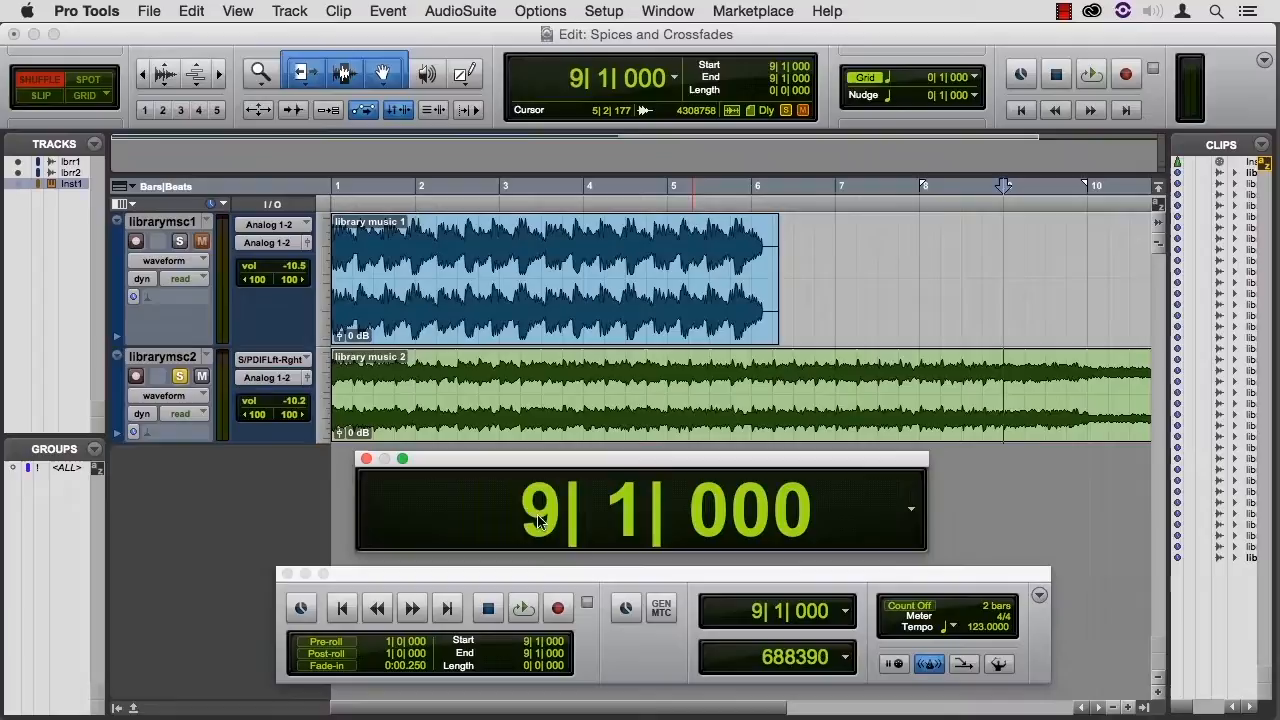
- Separate the opening bars at the bar lines and name the new clips 'intro'
left_click(524, 608)
type("int")
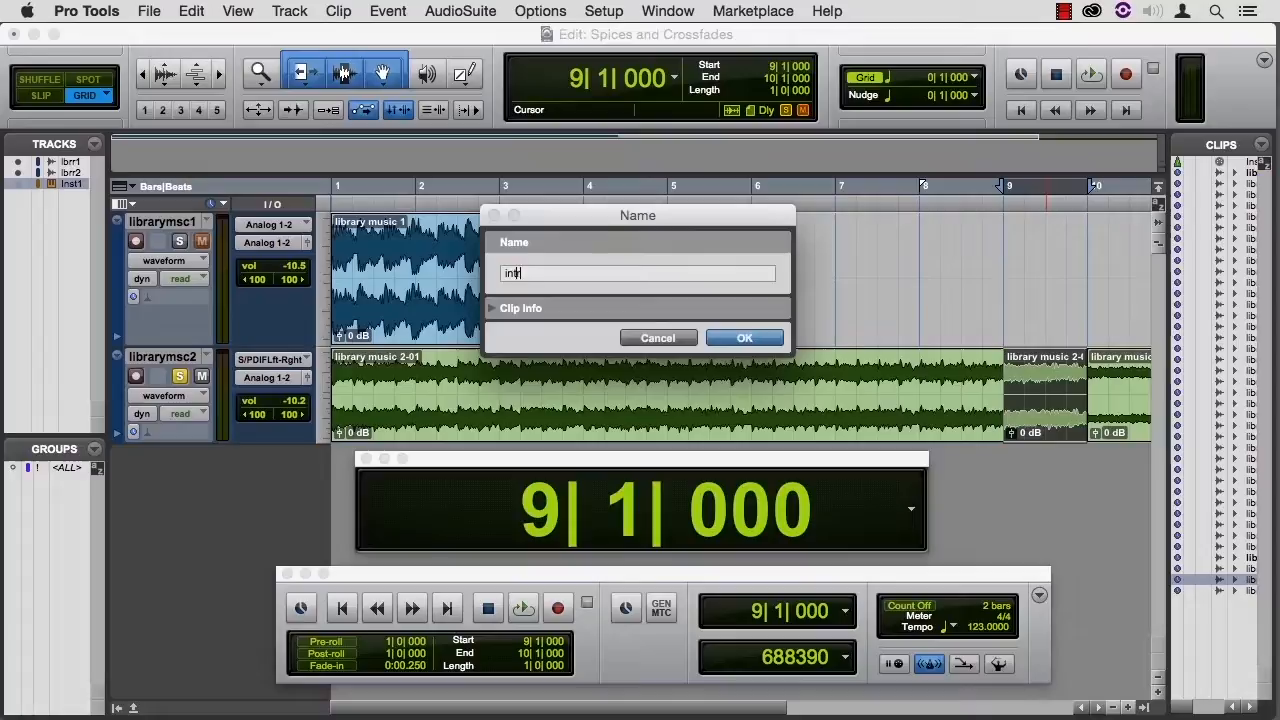
left_click(744, 336)
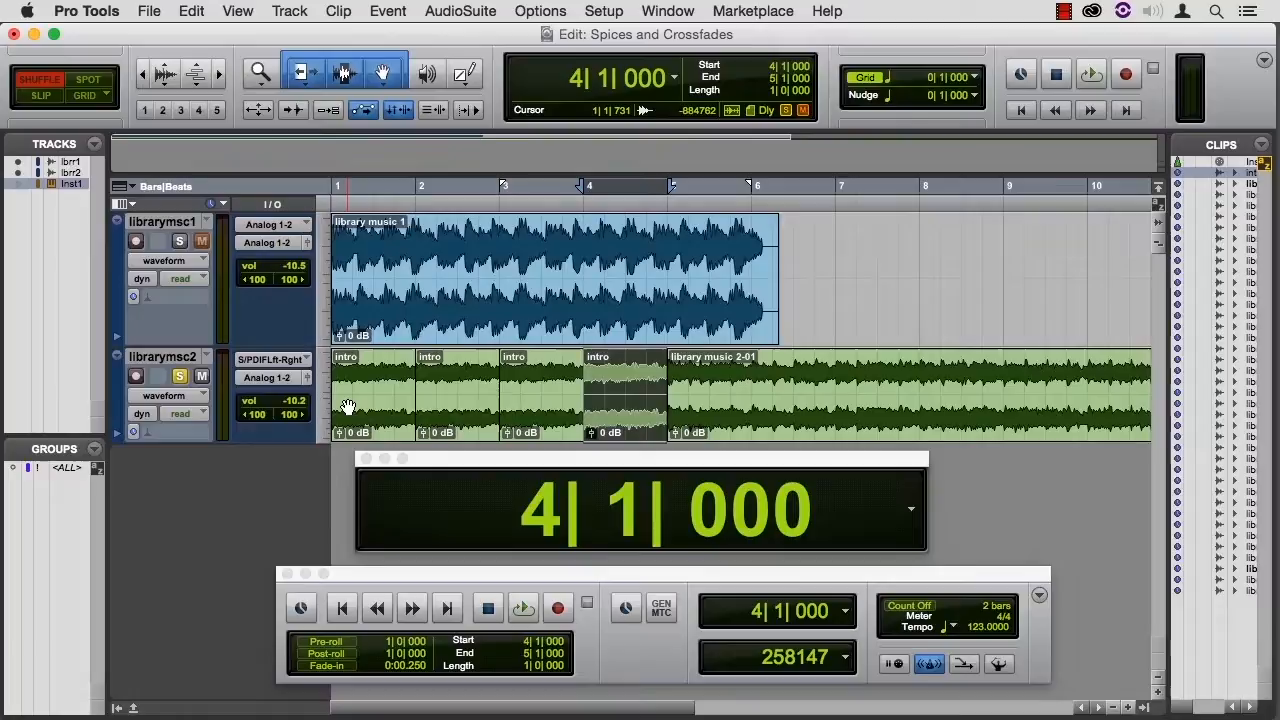
left_click(524, 608)
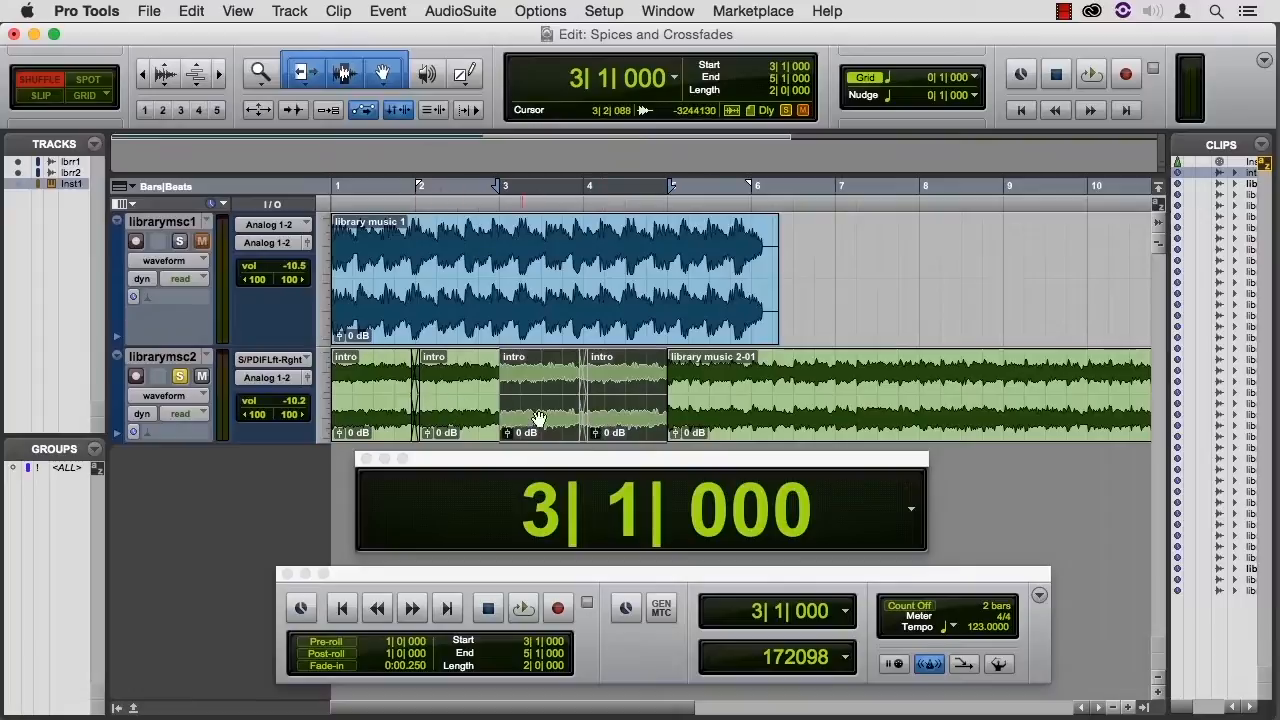
- Duplicate the intro clips along the grid and play back to check the clip boundaries and fades
left_click(524, 608)
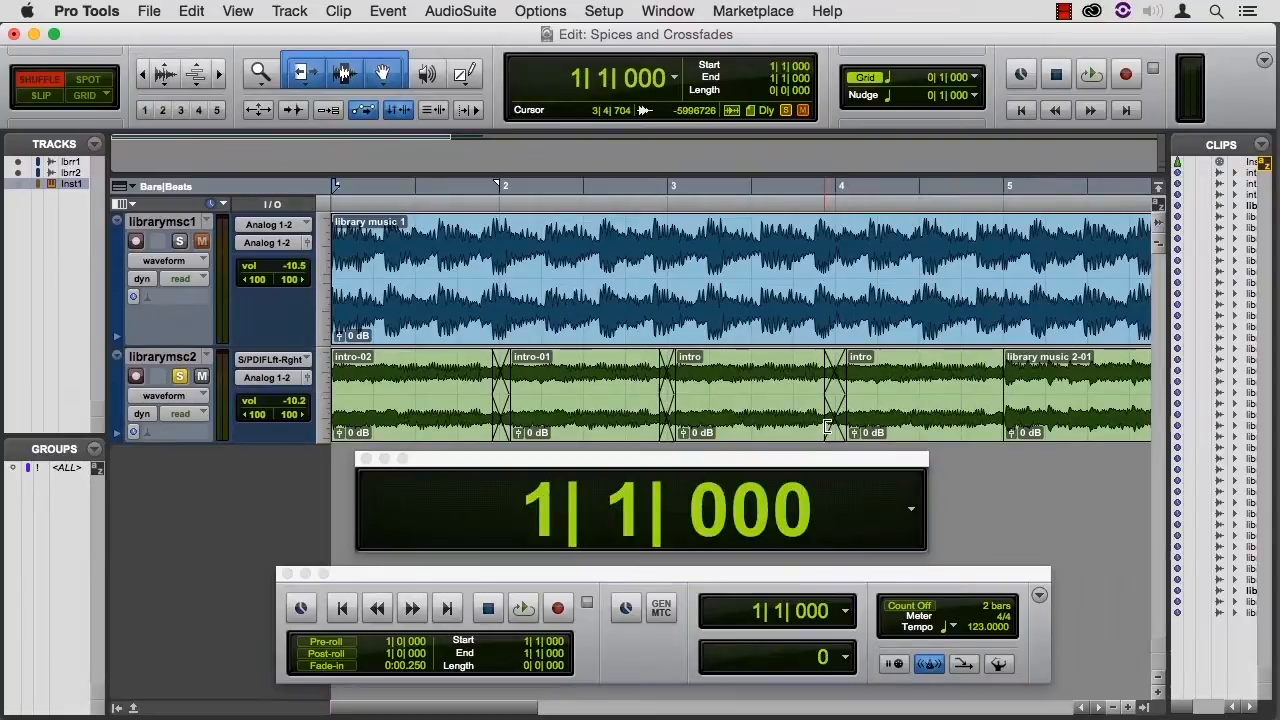
left_click(524, 608)
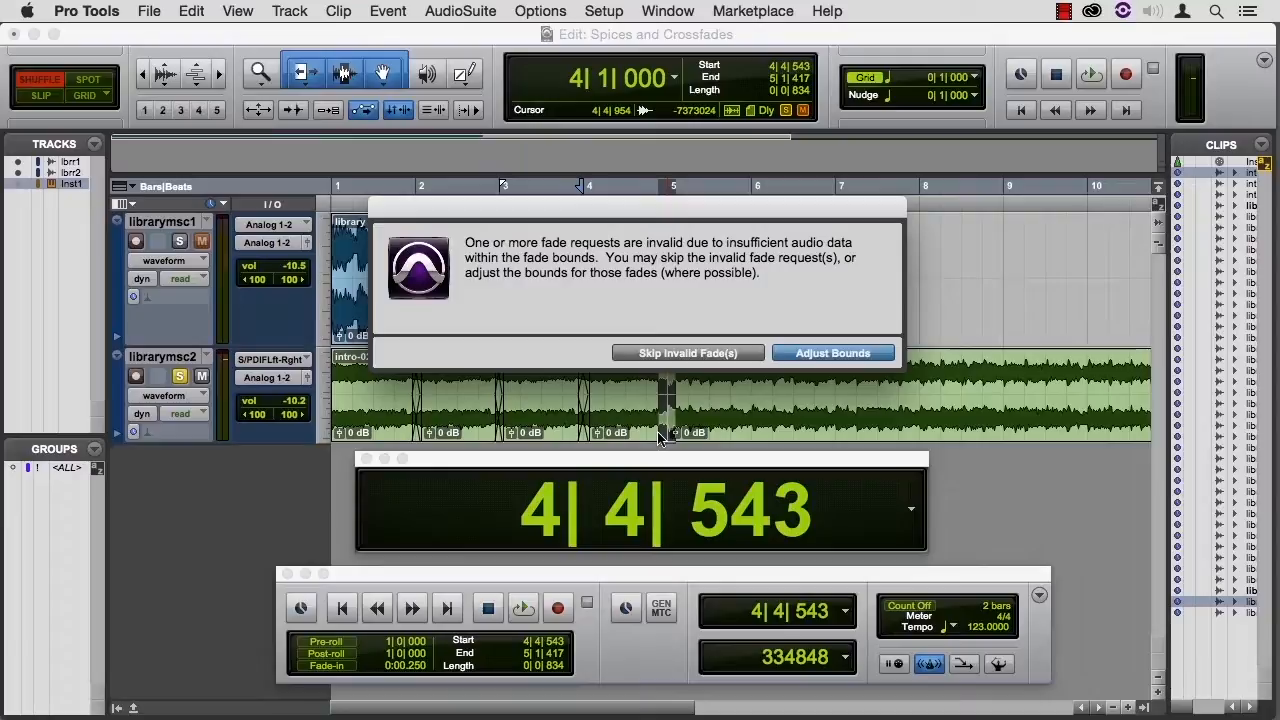
mouse_move(770, 300)
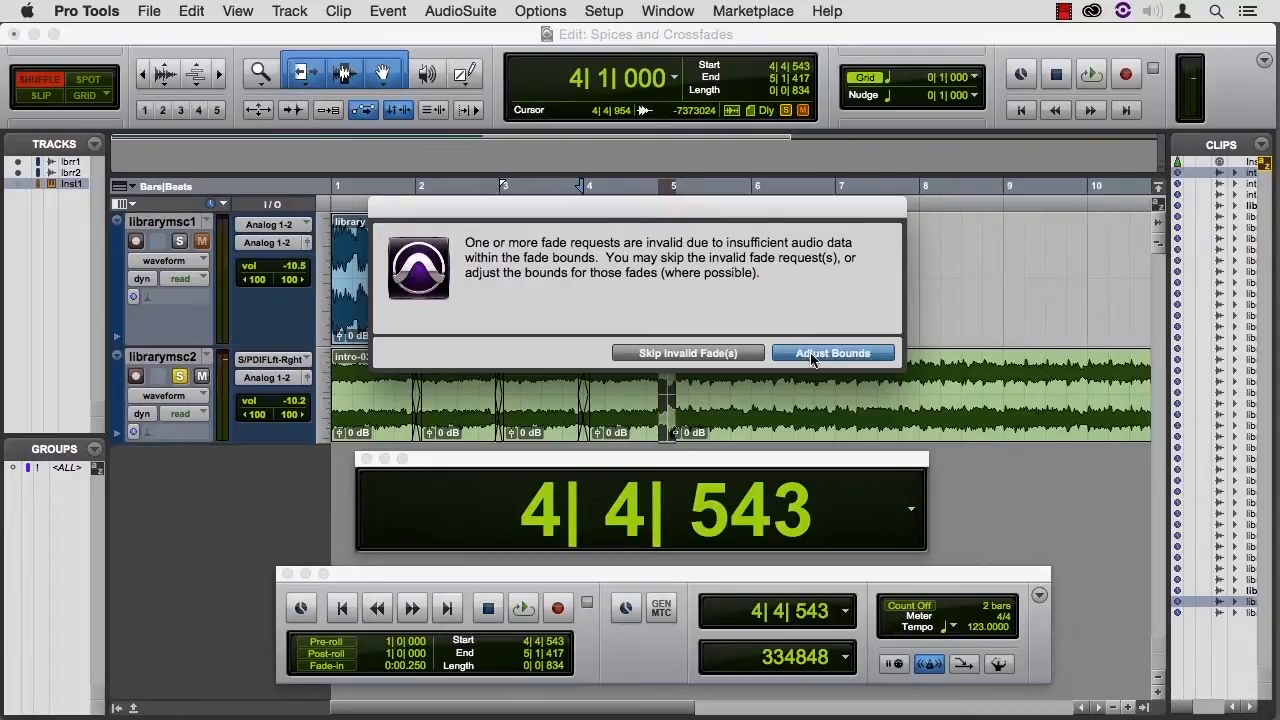
- Create the fades with Adjust Bounds and audition the crossfade just before bar 5
left_click(832, 352)
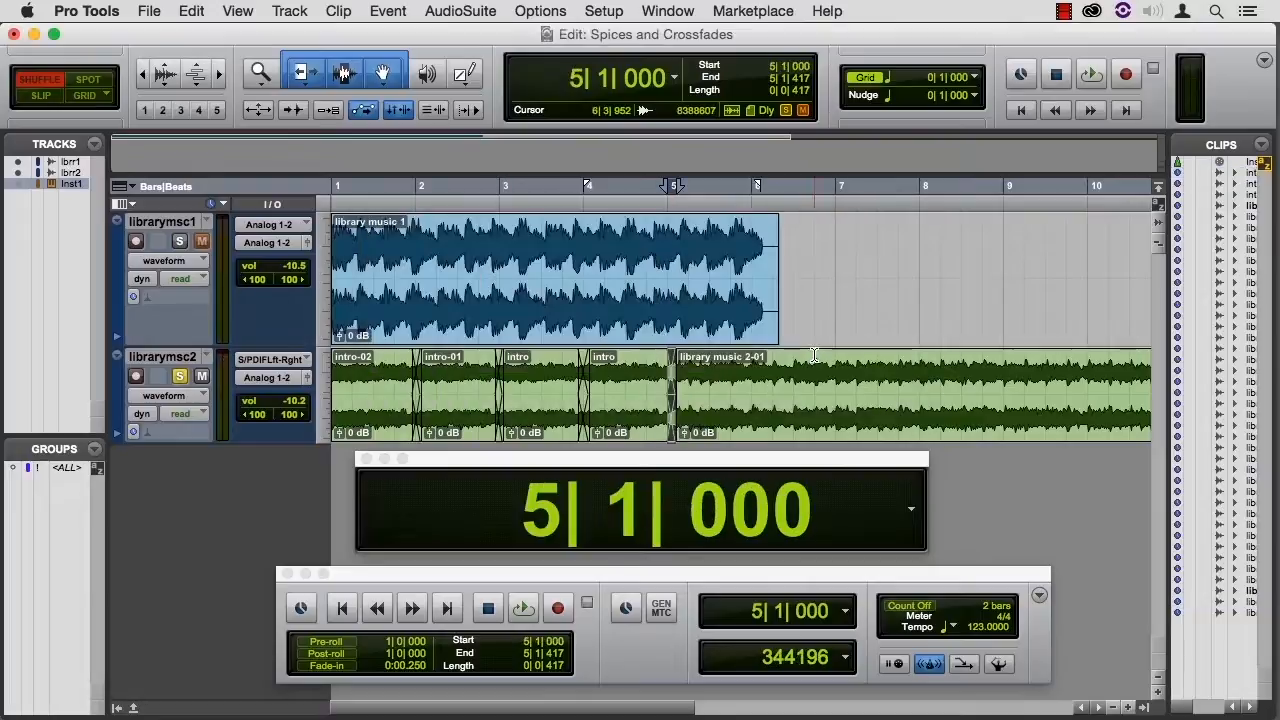
left_click(640, 186)
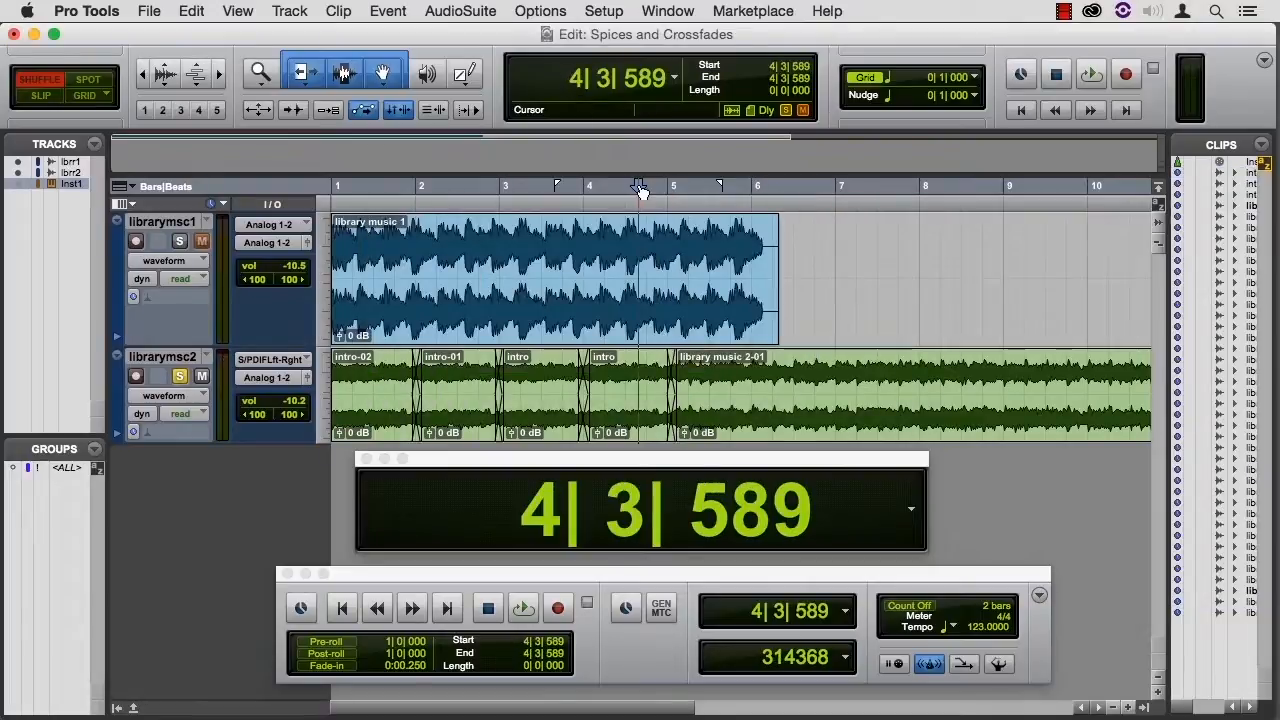
left_click(524, 608)
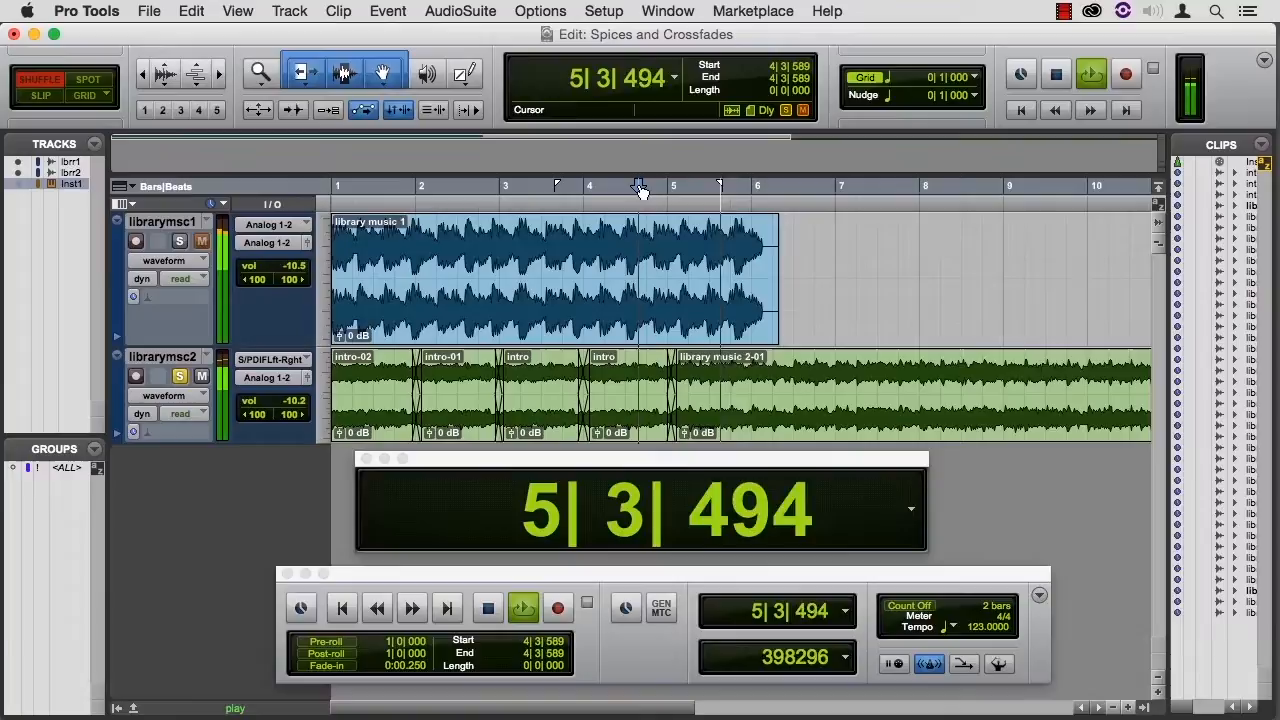
left_click(488, 608)
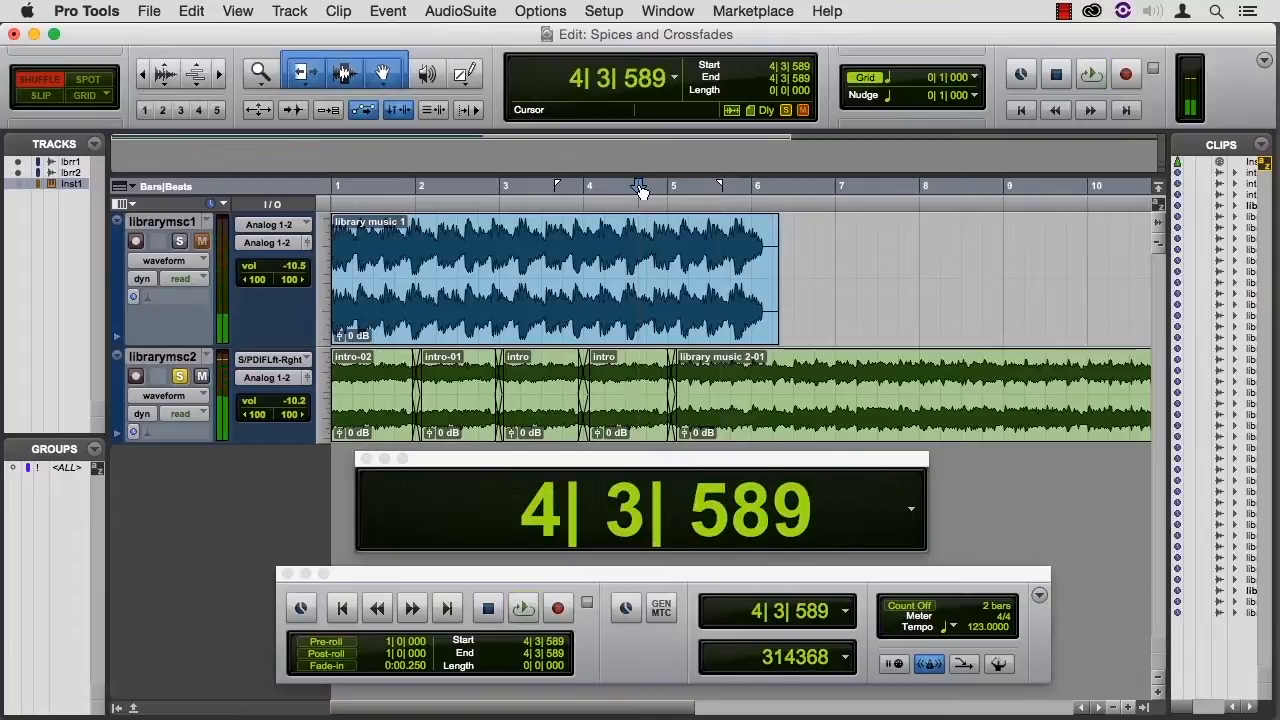
- Lengthen the last crossfade into the main clip with the Trim tool and play it back
left_click(524, 608)
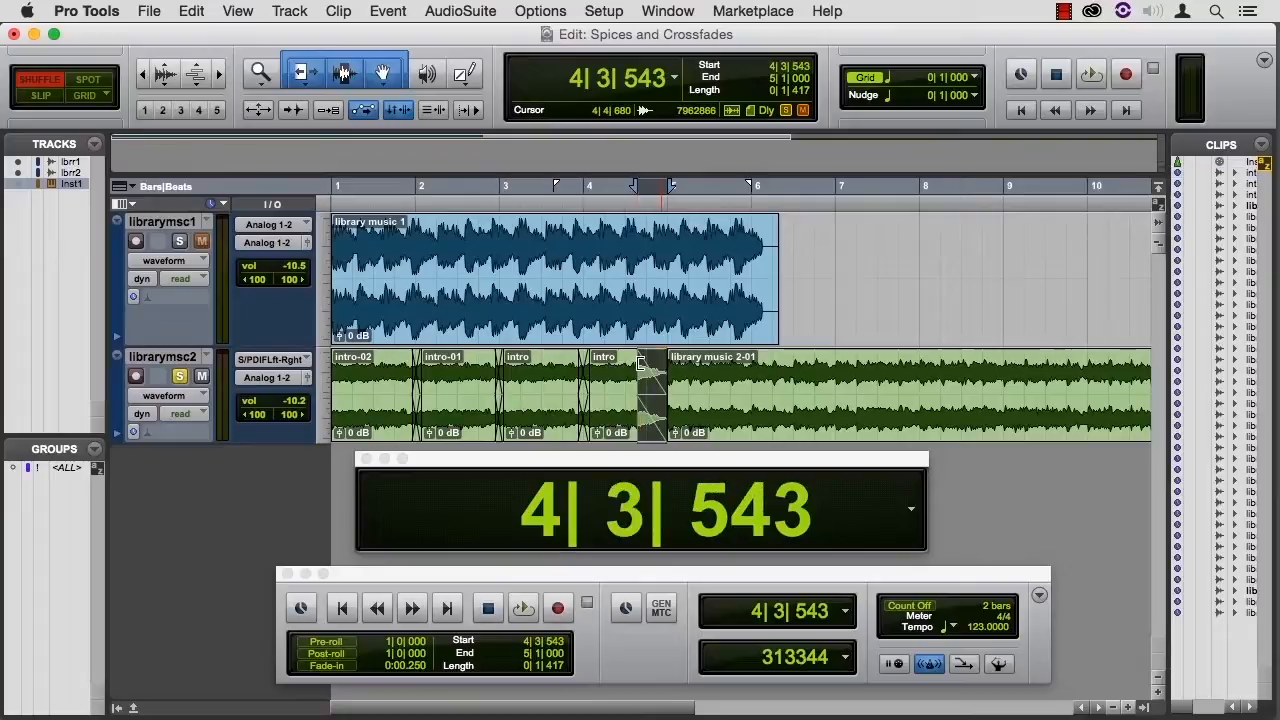
left_click(524, 608)
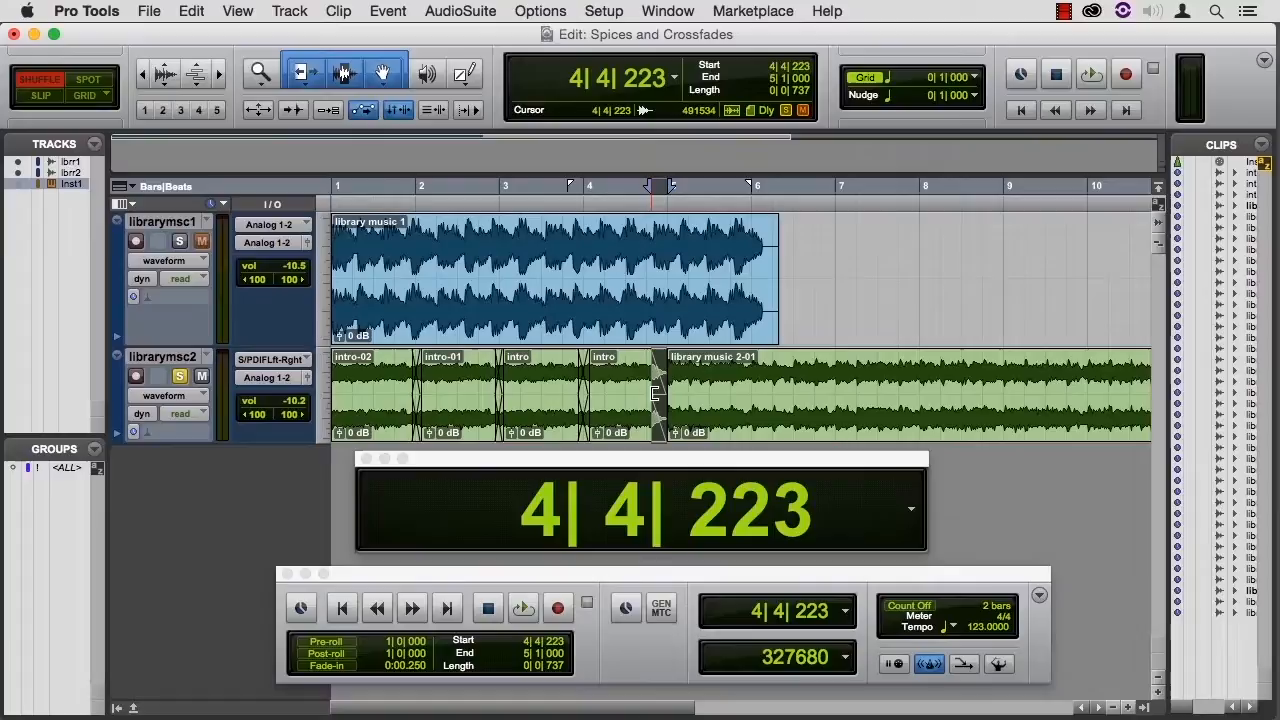
mouse_move(790, 376)
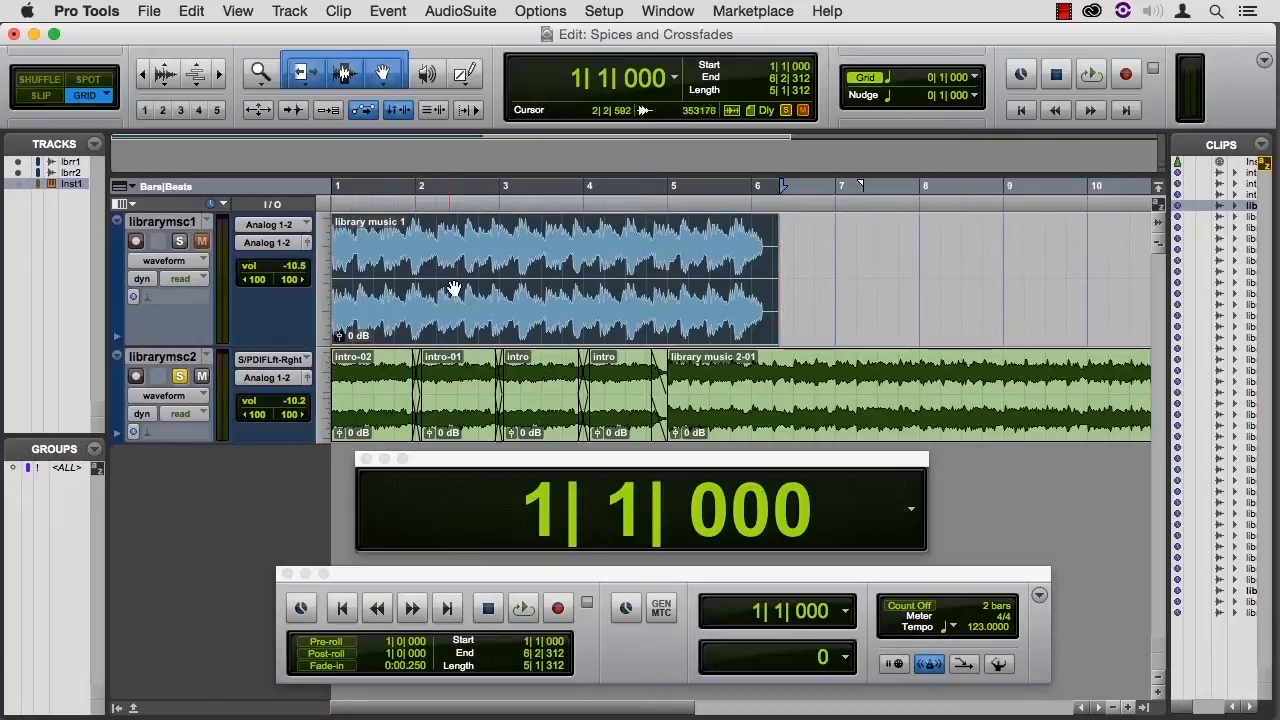
- Select the library music 1 clip and set the grid size to one bar
left_click(516, 290)
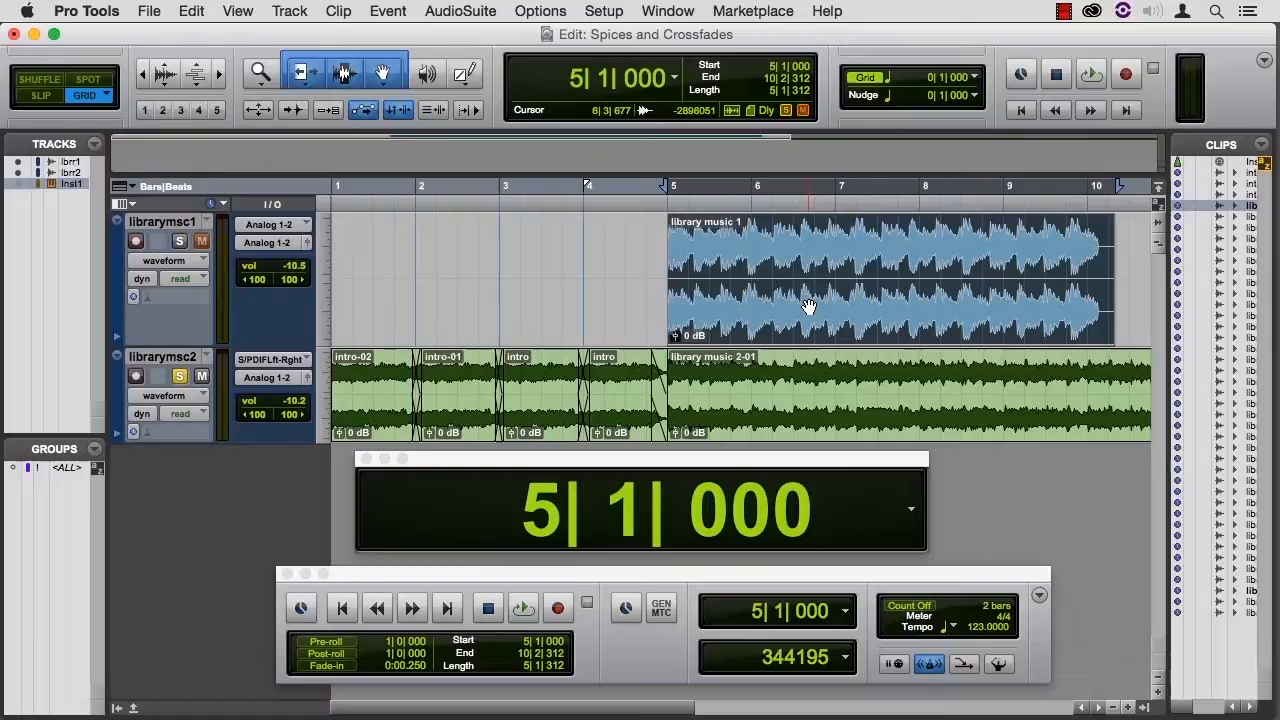
left_click(976, 76)
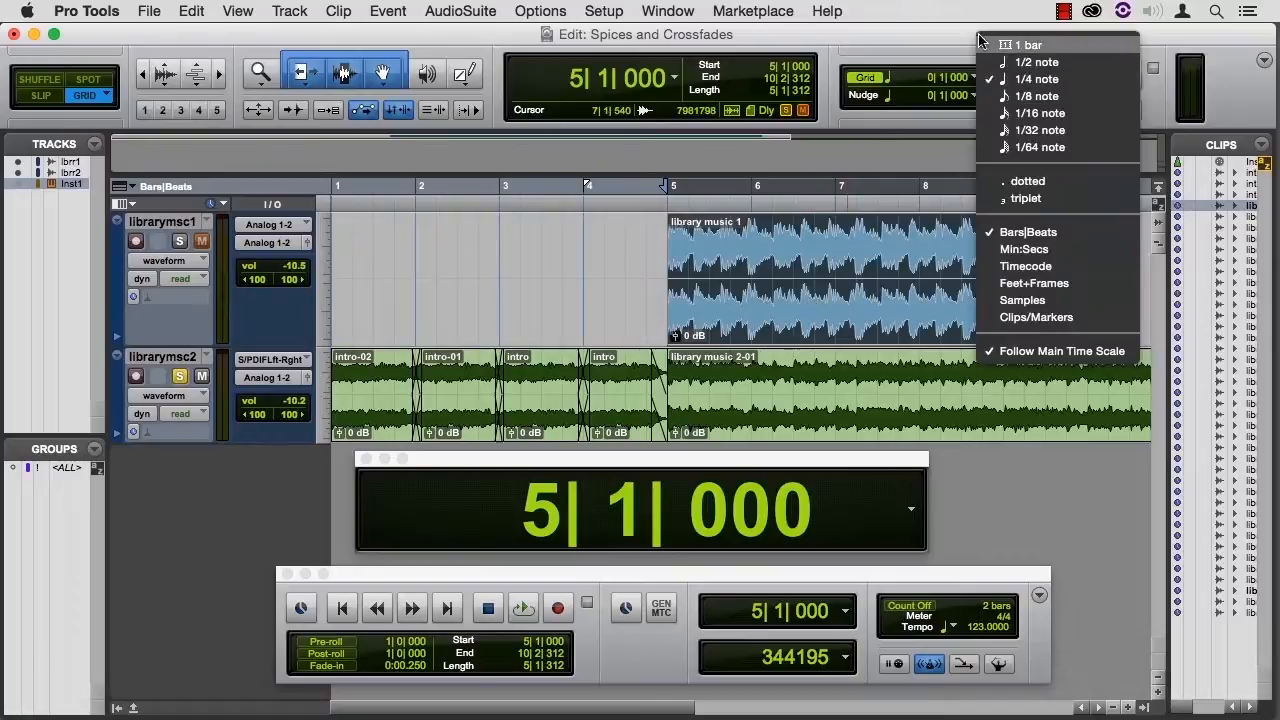
left_click(1028, 44)
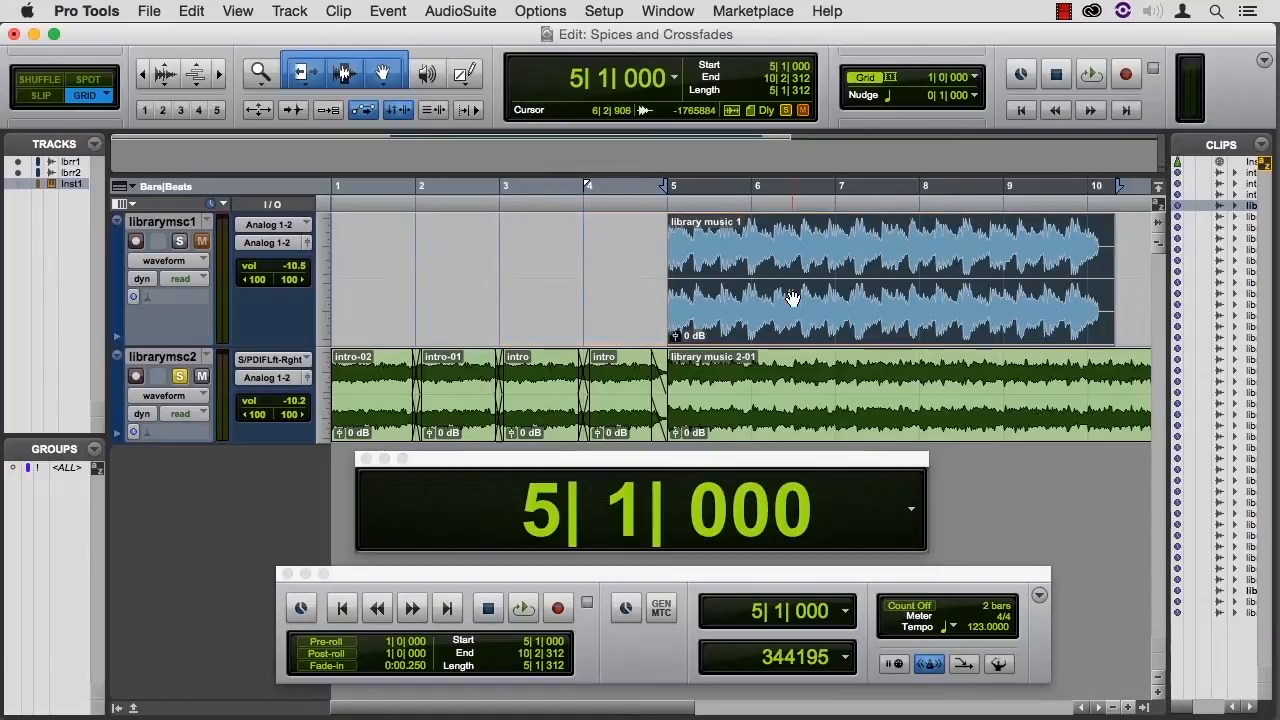
mouse_move(784, 384)
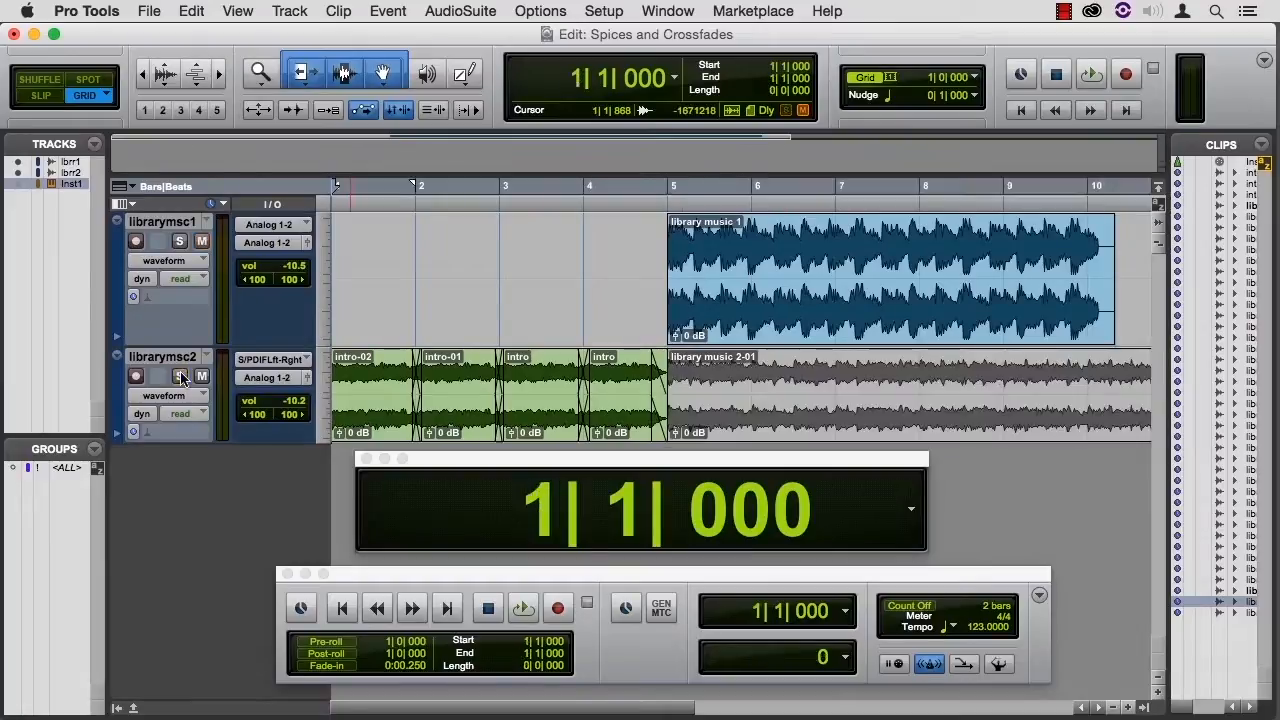
- Play back the crossfaded intro across the bar-line boundaries and stop
left_click(524, 608)
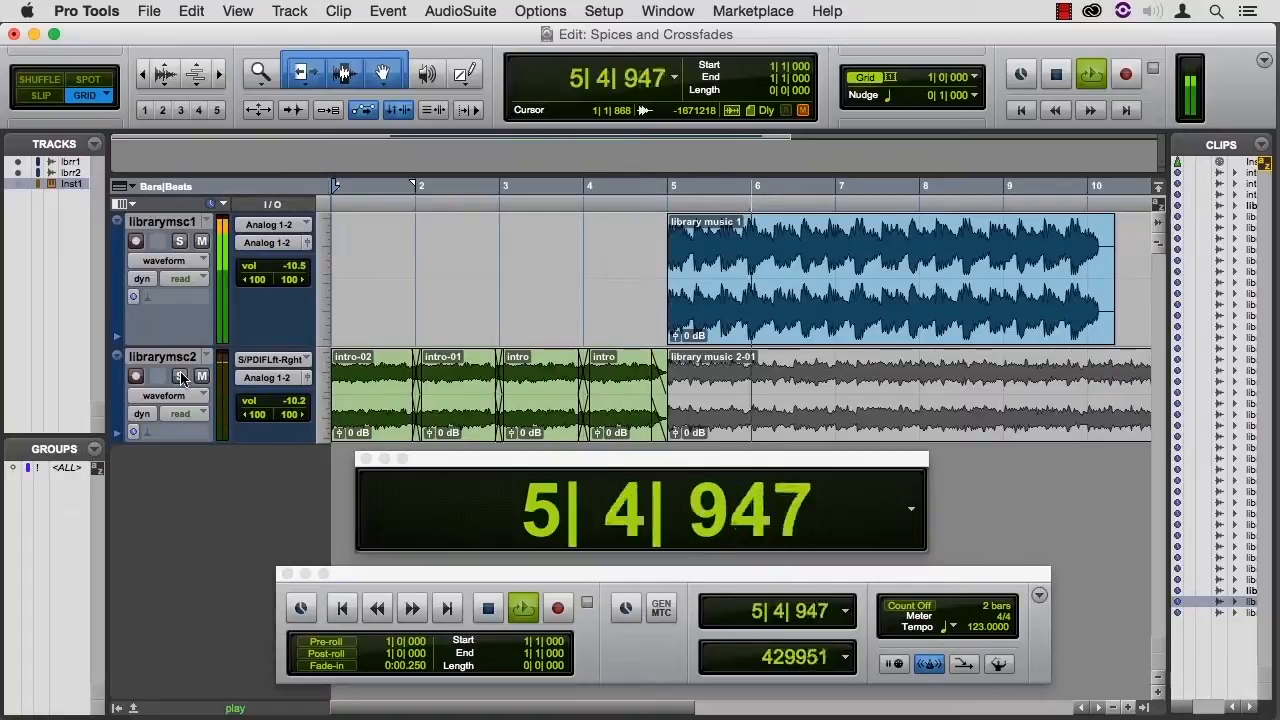
left_click(488, 608)
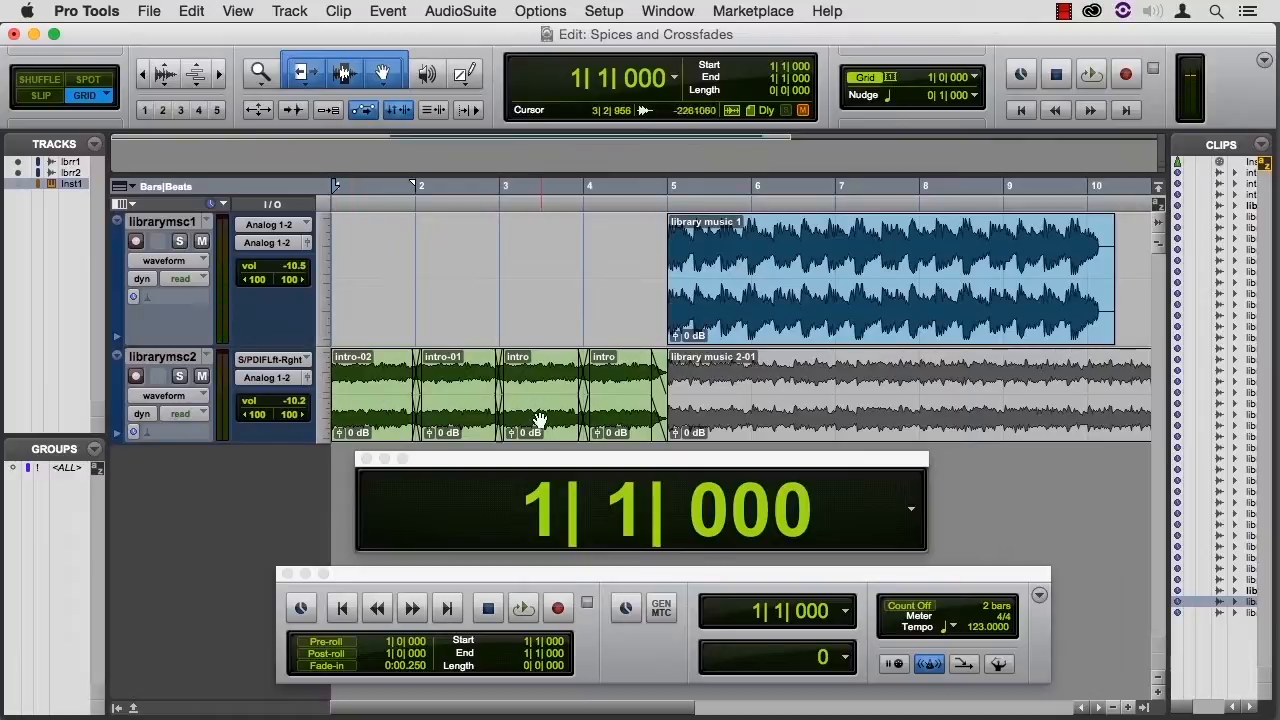
mouse_move(776, 332)
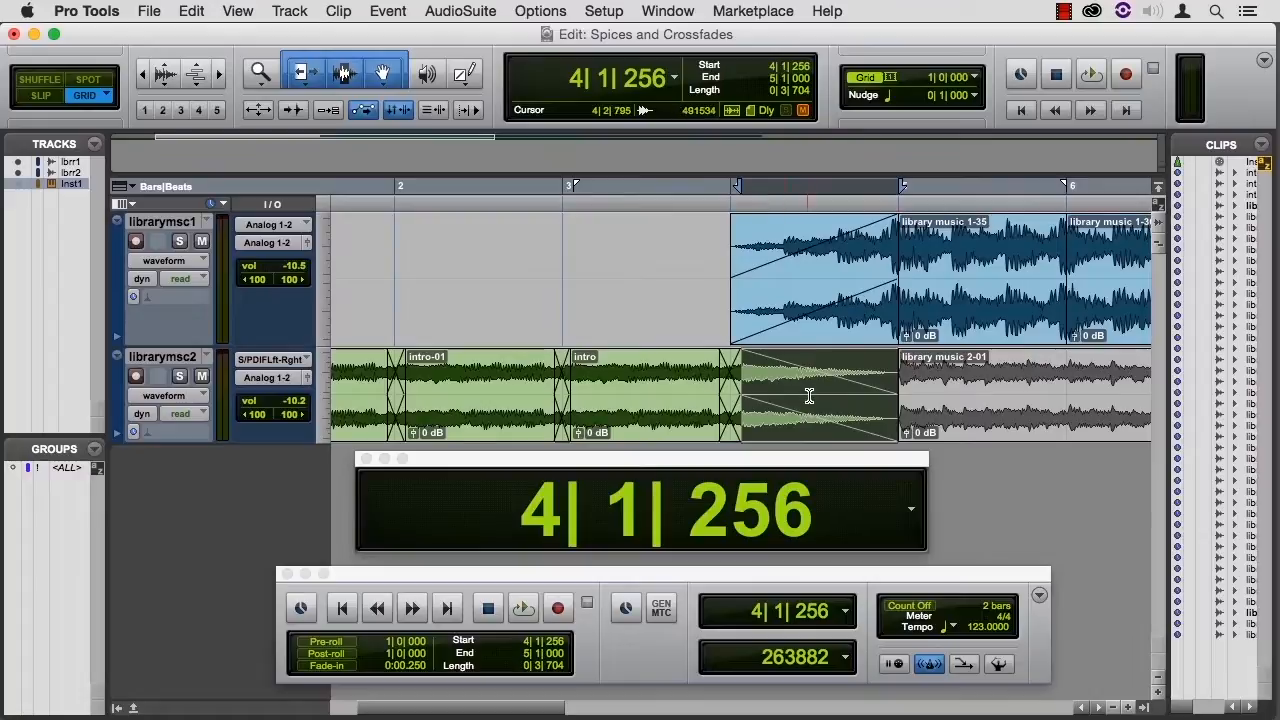
mouse_move(590, 364)
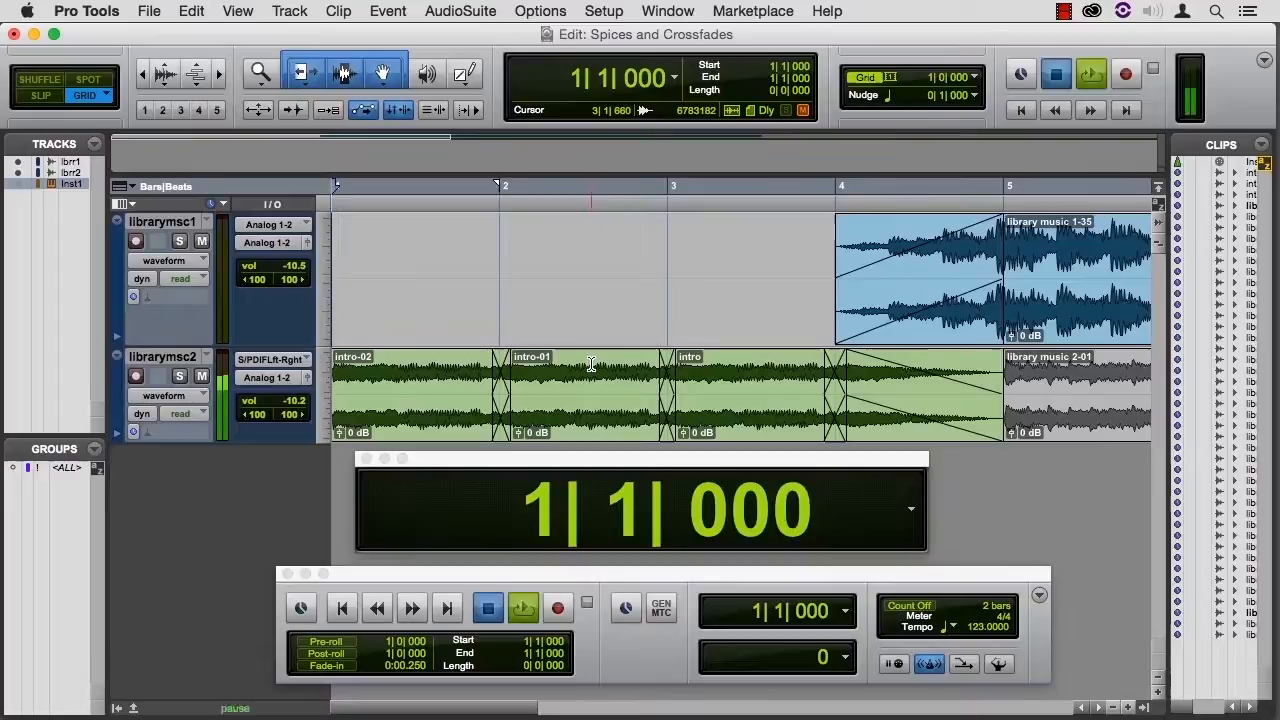
- Play the new bar 4 to 5 fade transition from the start and stop
left_click(524, 608)
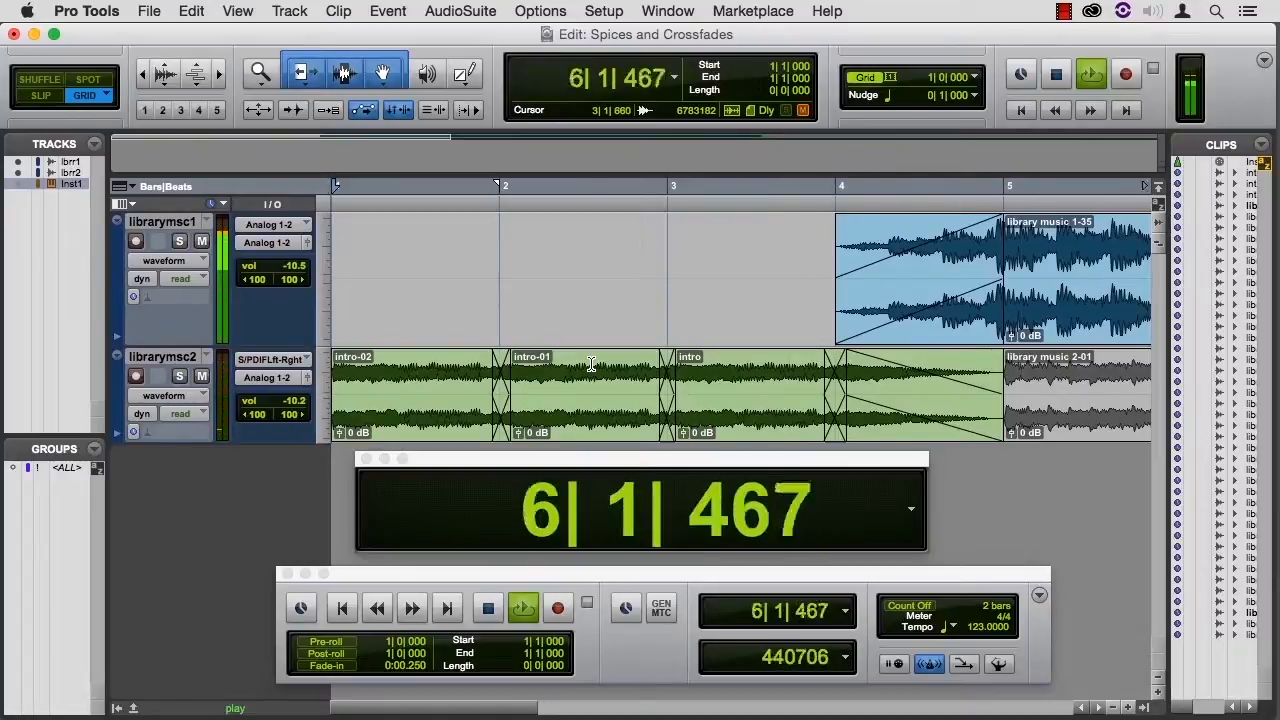
left_click(522, 608)
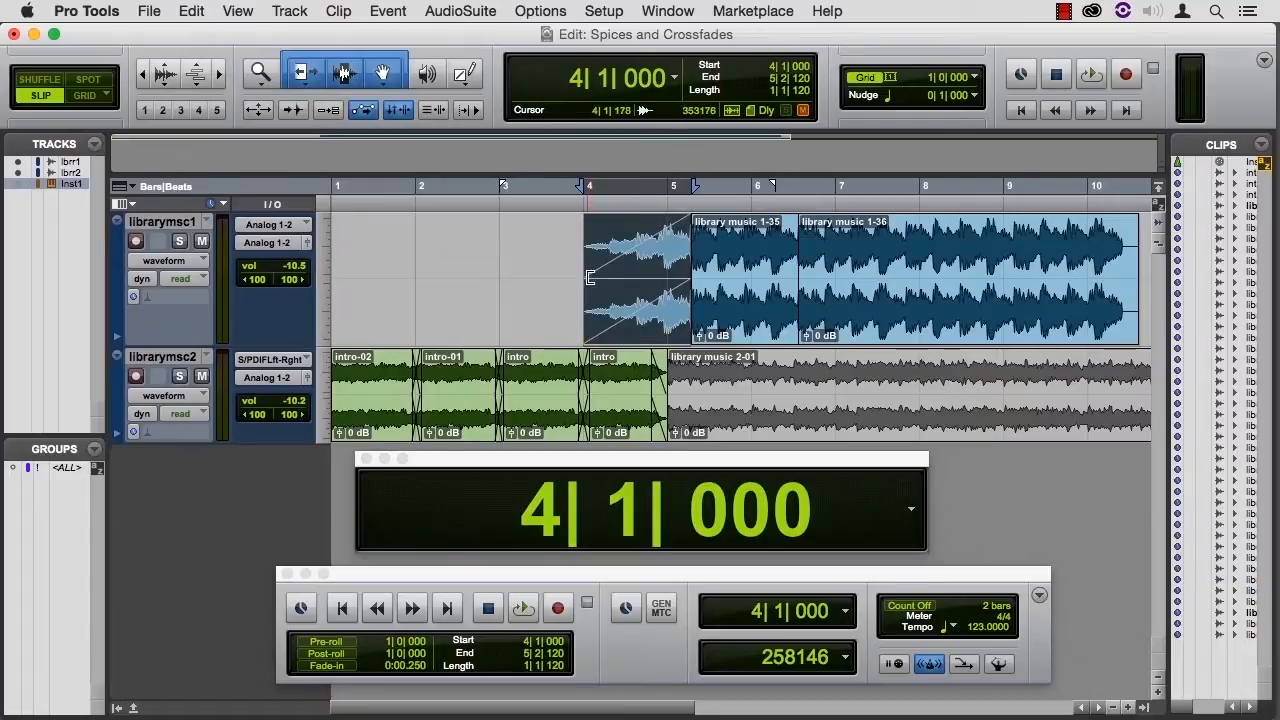
mouse_move(560, 302)
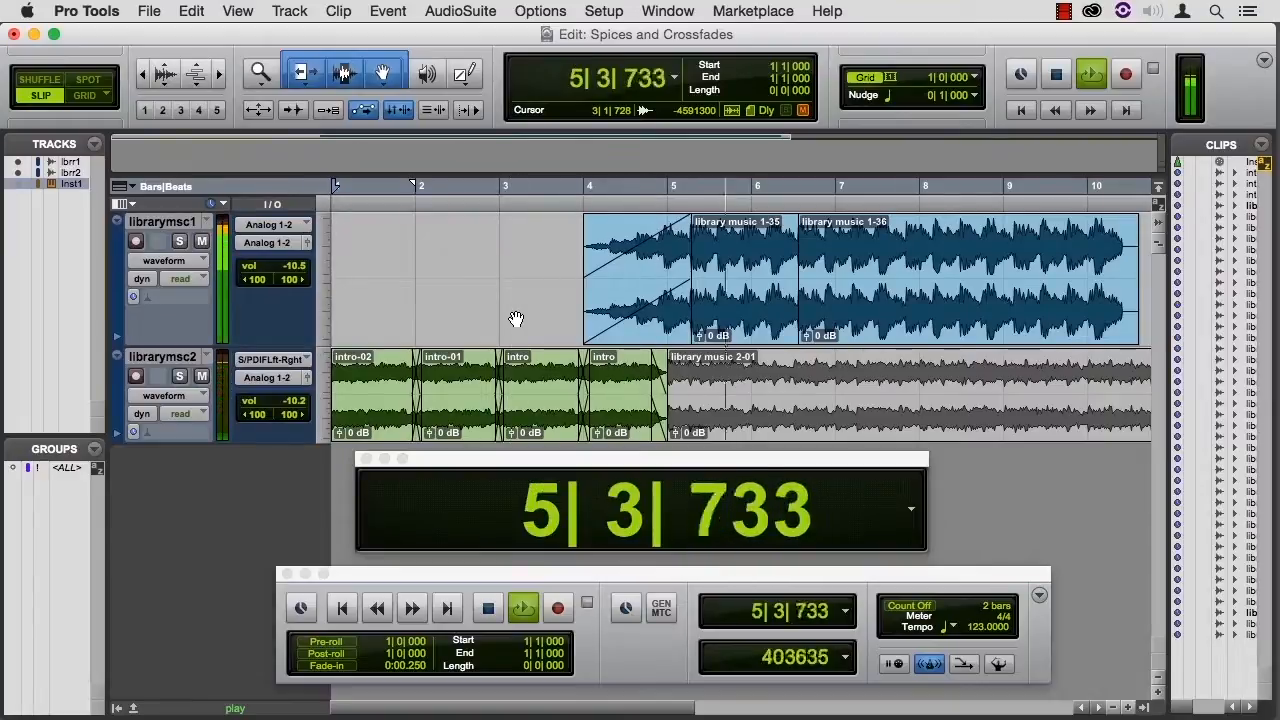
- Stop playback after auditioning the library music 1 fade-in from 3|3|640
left_click(524, 608)
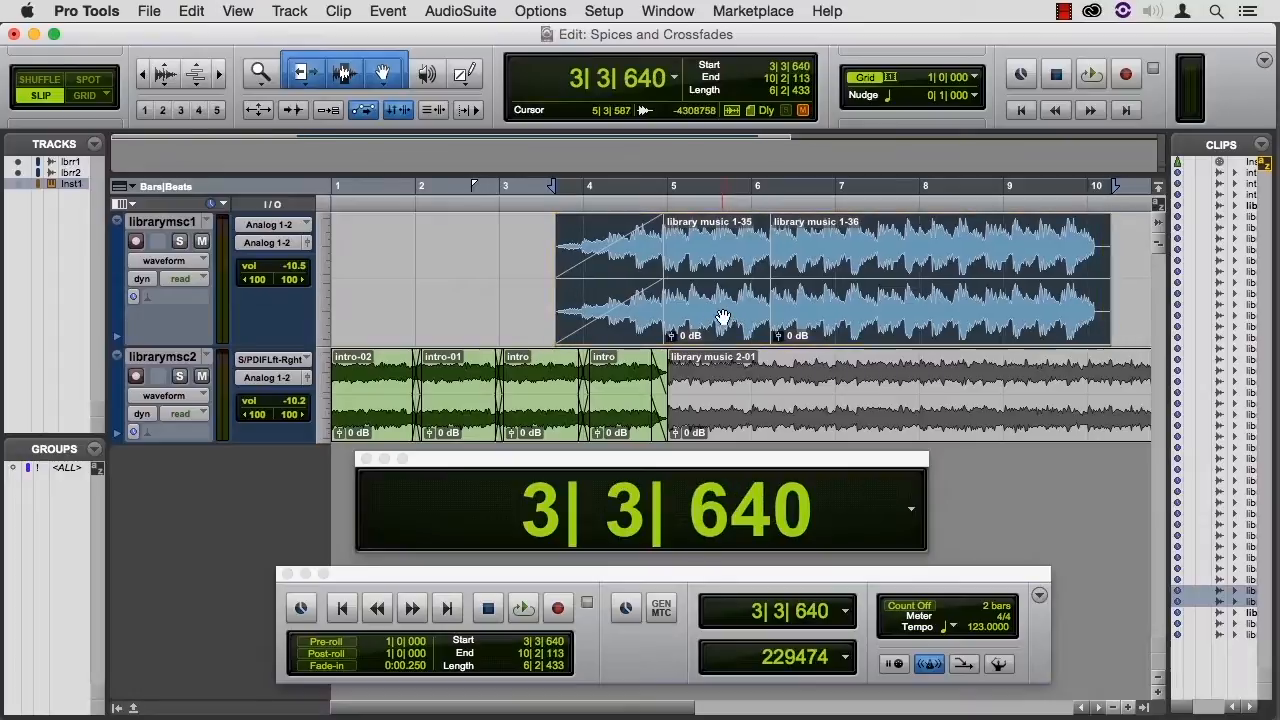
mouse_move(520, 328)
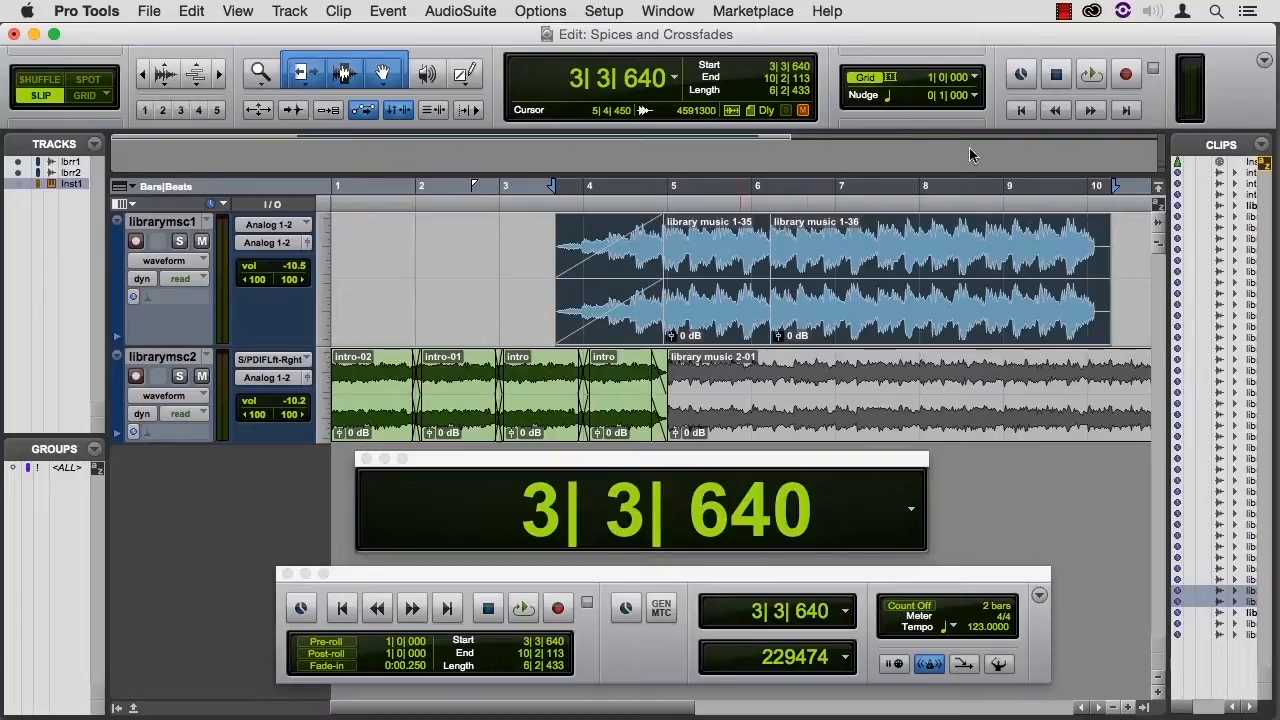
left_click(524, 608)
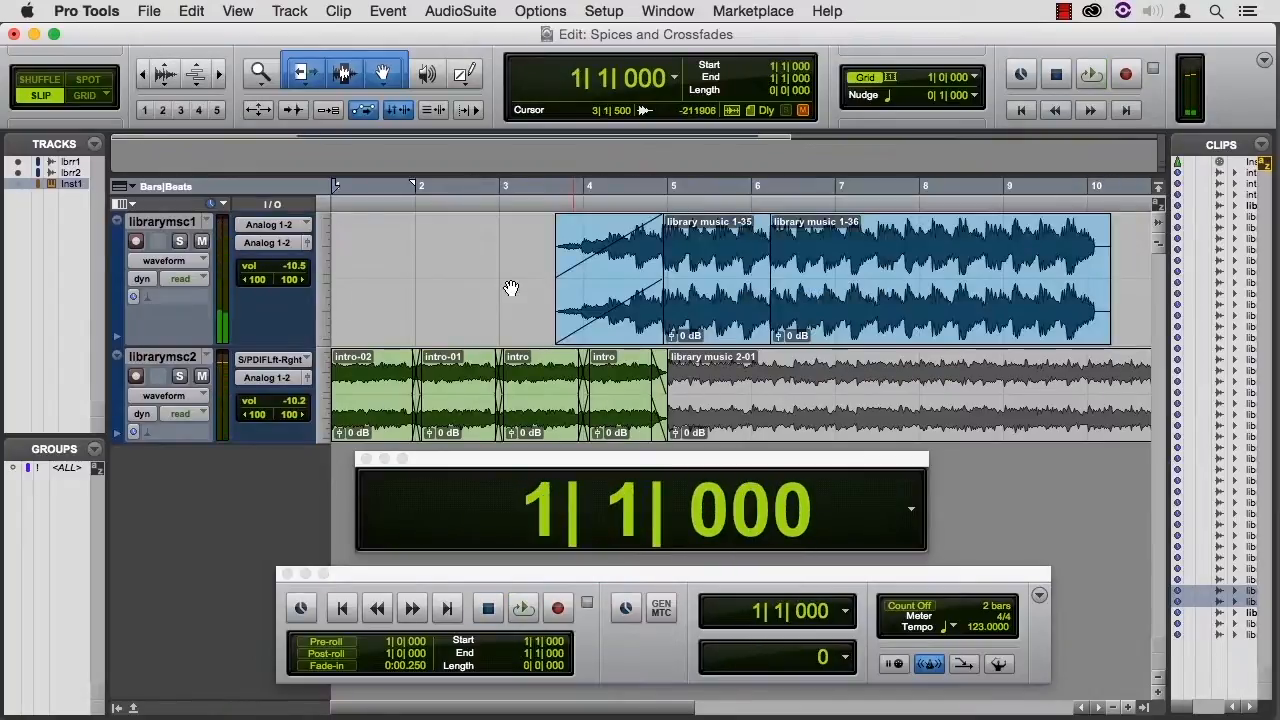
left_click(524, 608)
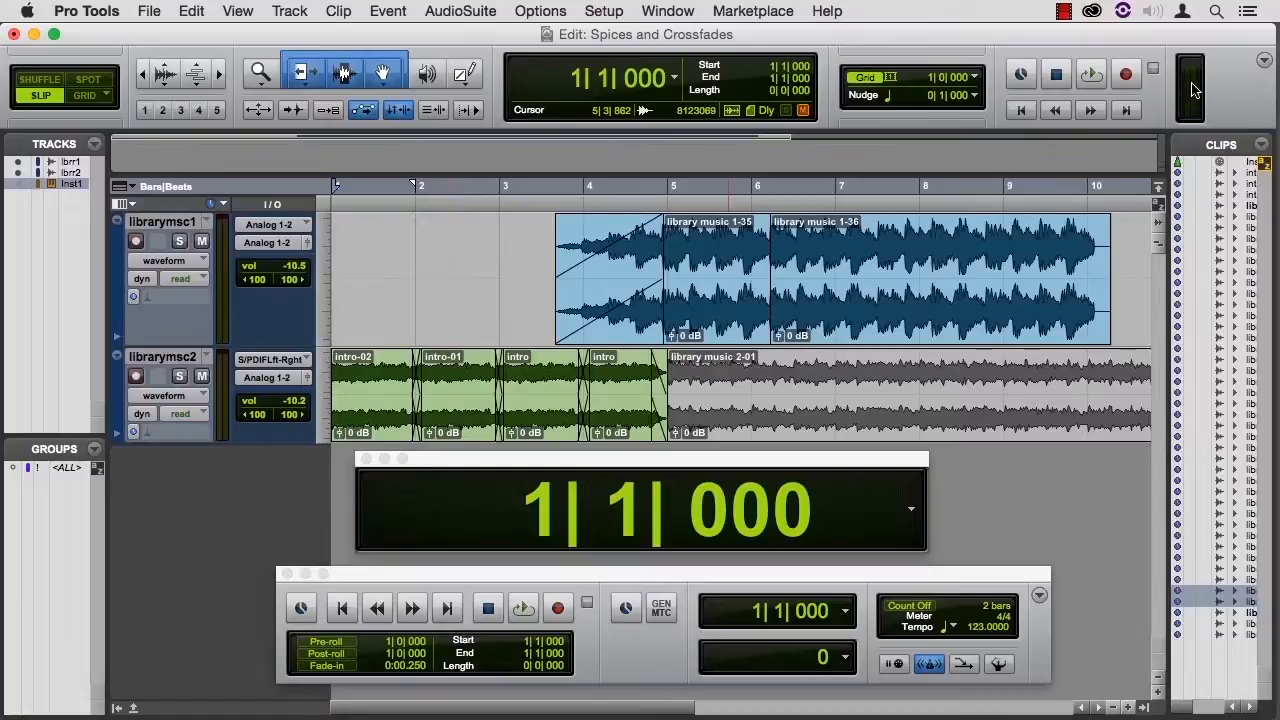
mouse_move(1190, 84)
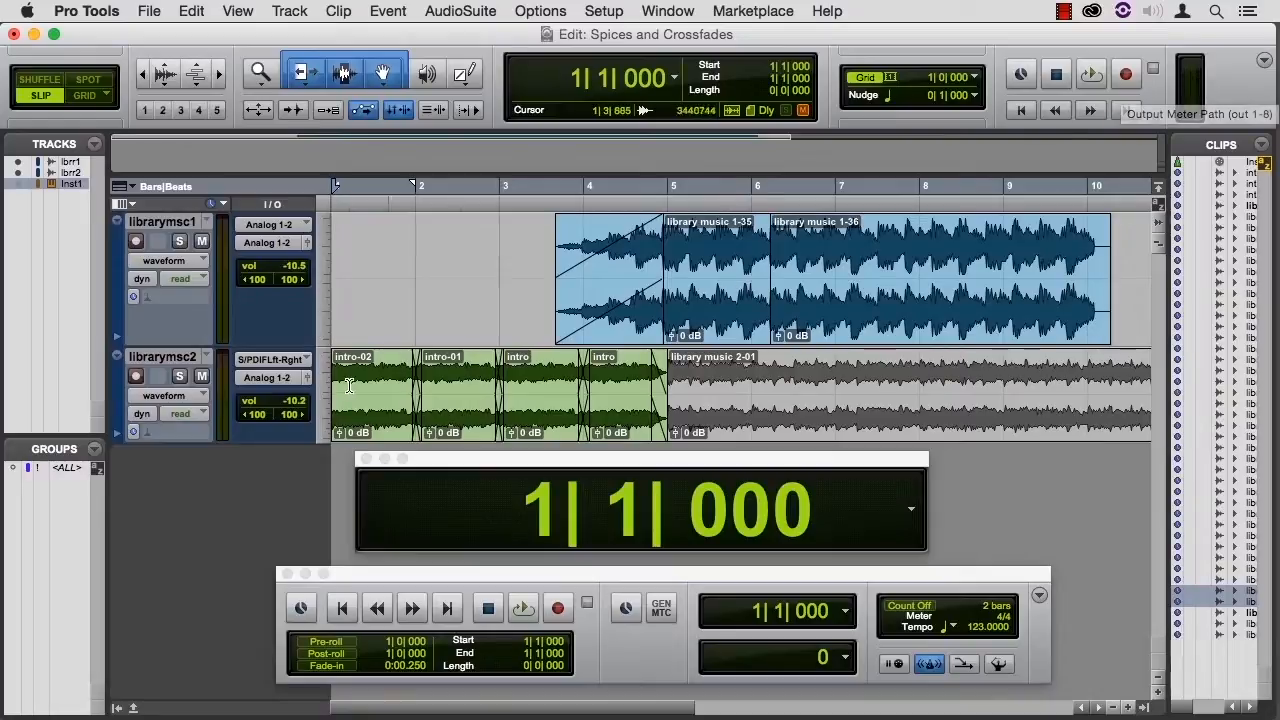
mouse_move(544, 378)
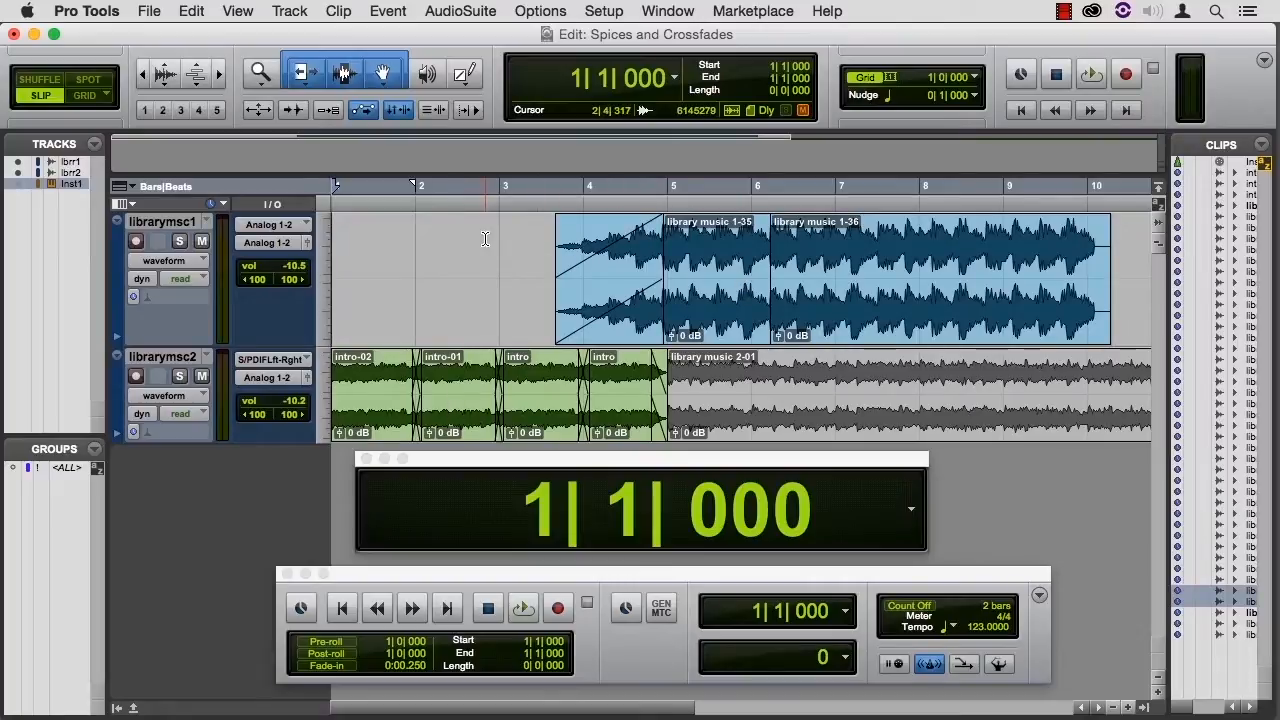
left_click(148, 12)
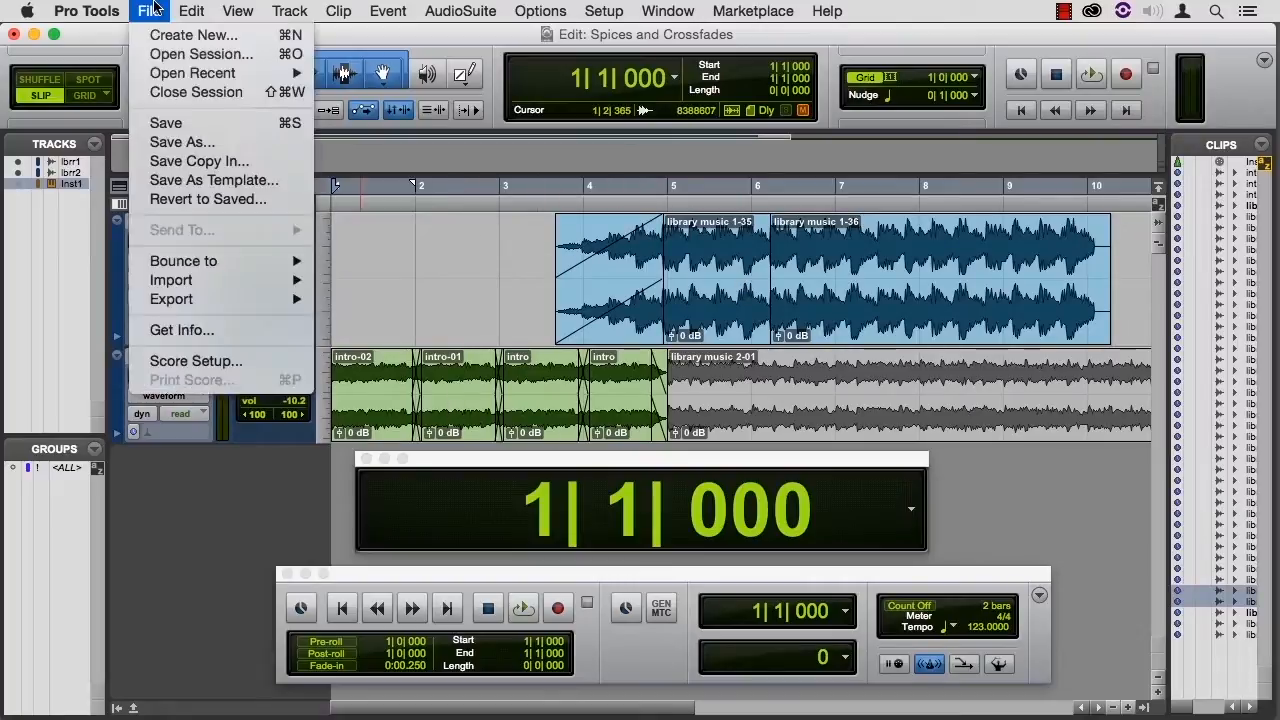
mouse_move(184, 260)
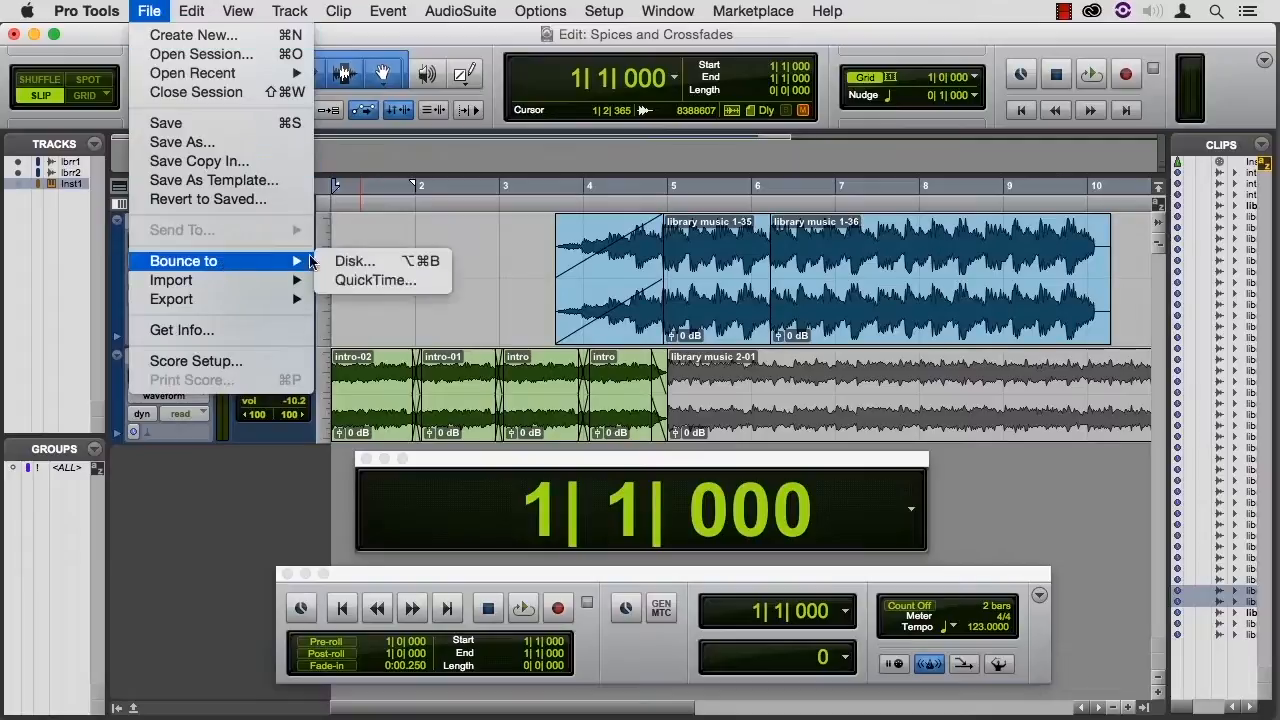
left_click(354, 260)
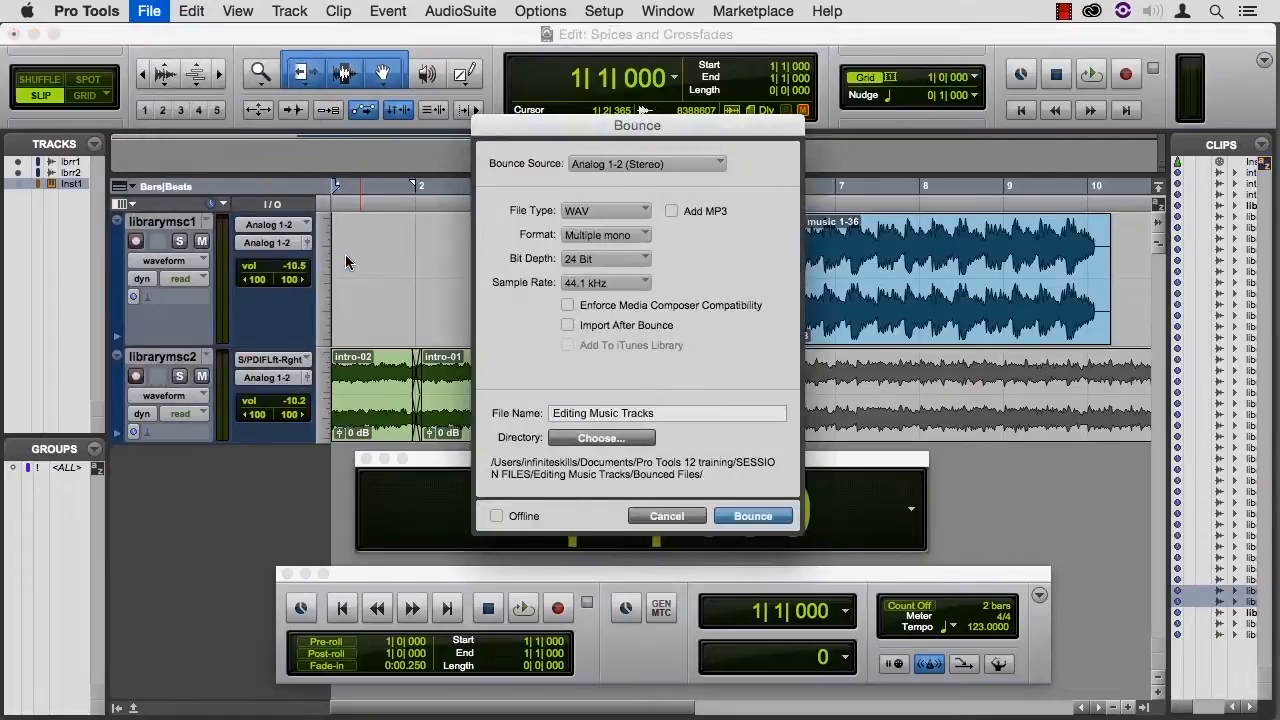
mouse_move(620, 244)
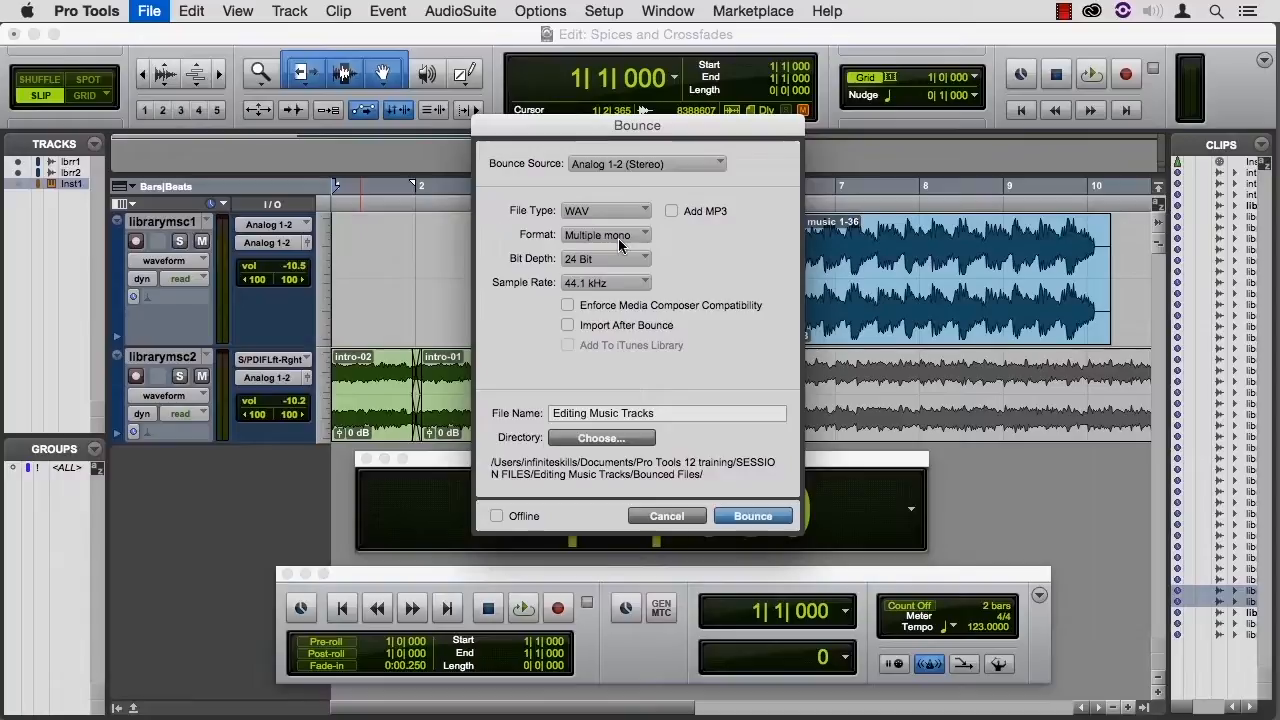
left_click(604, 234)
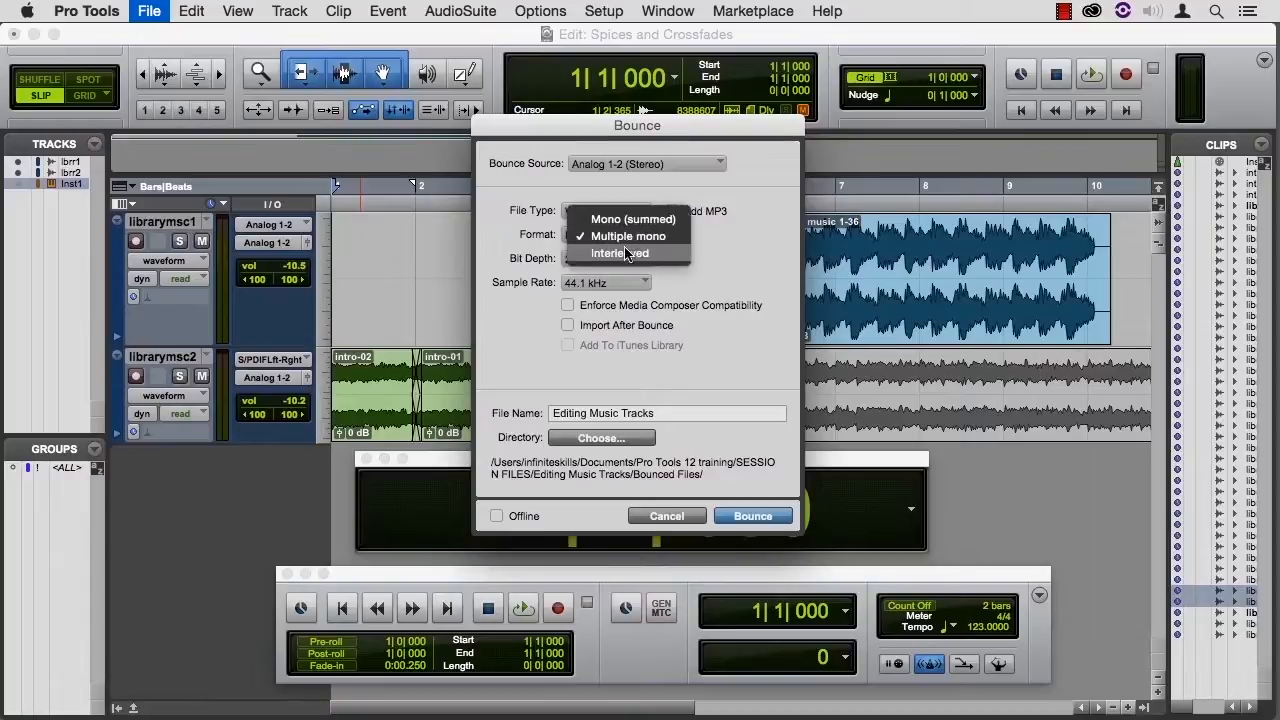
left_click(620, 252)
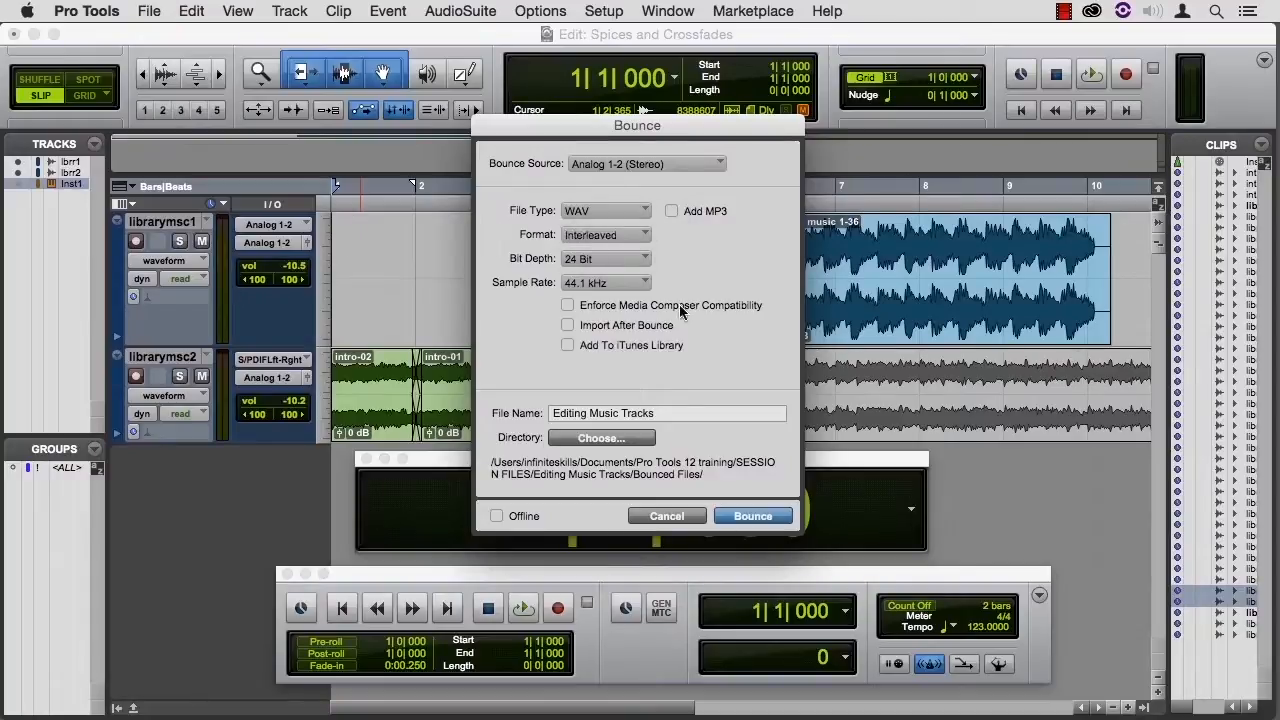
mouse_move(700, 396)
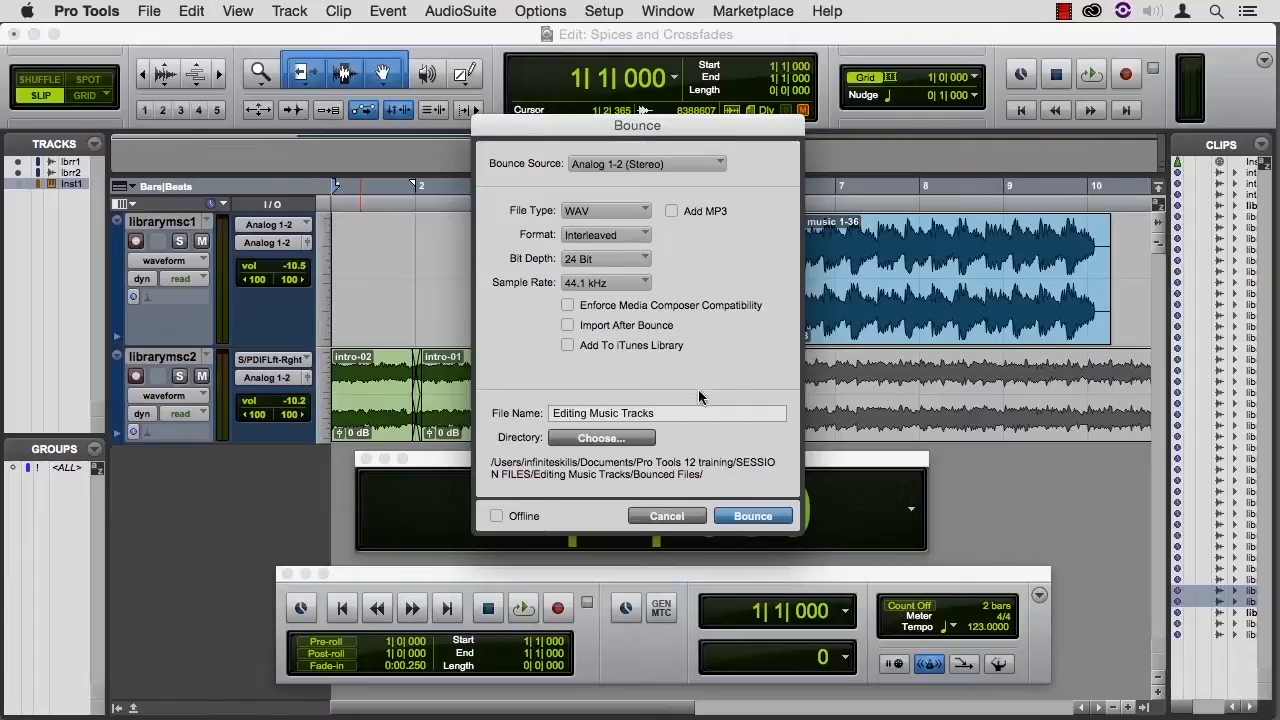
mouse_move(714, 440)
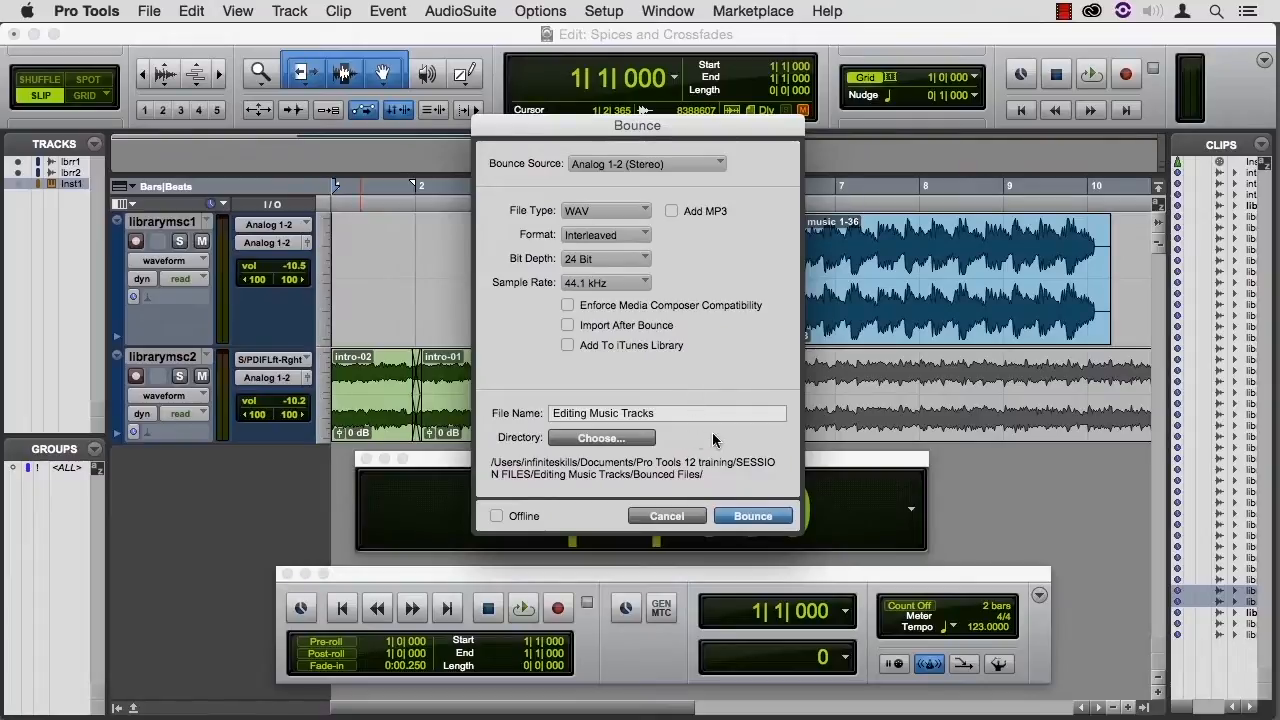
mouse_move(670, 518)
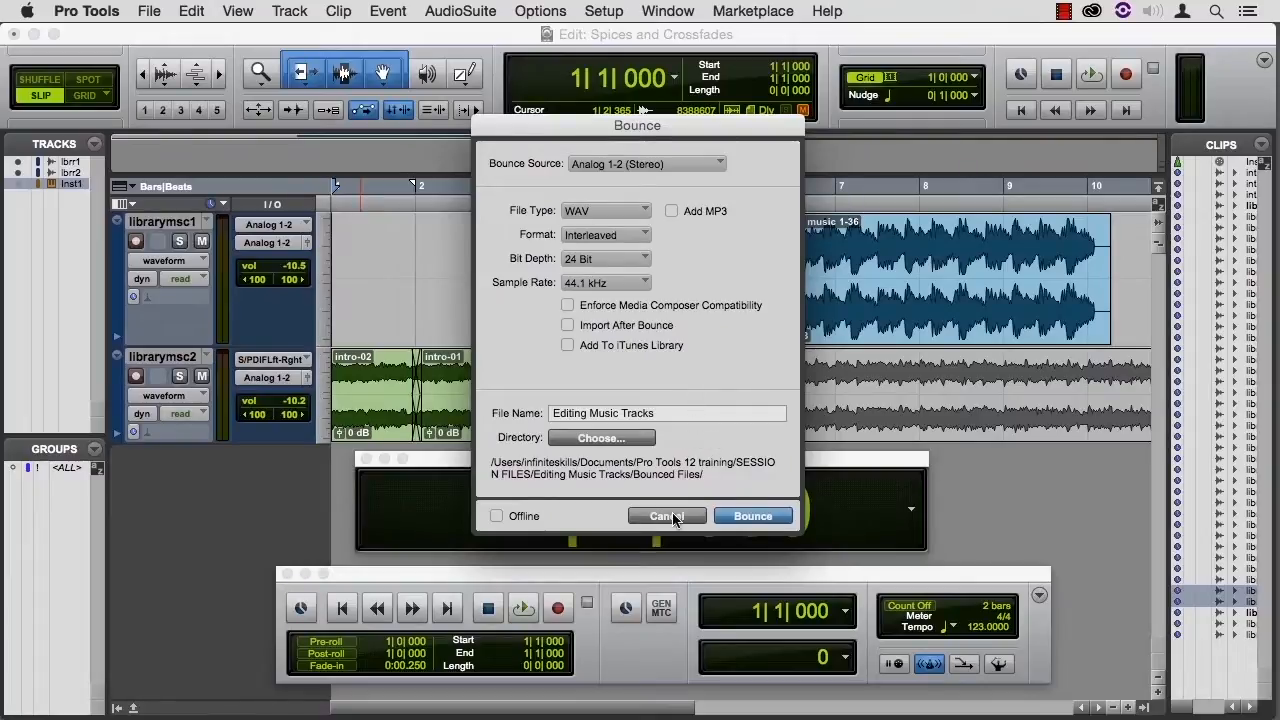
left_click(666, 516)
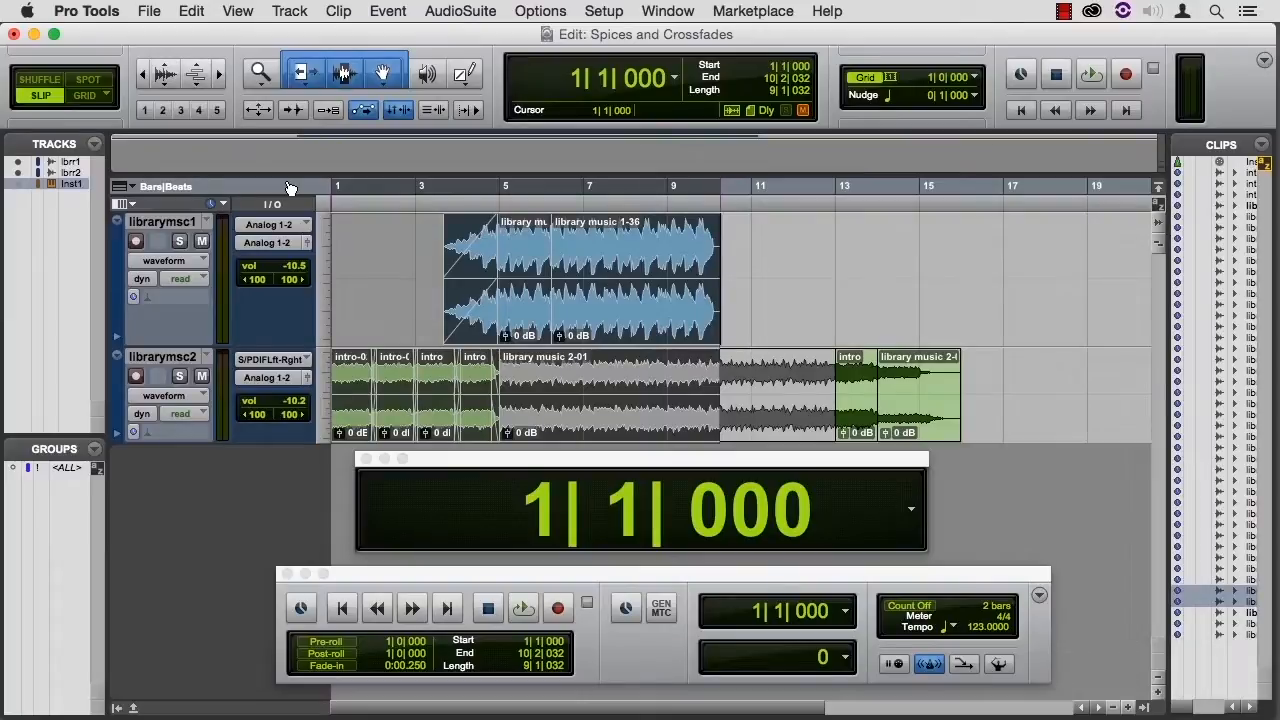
- Select the mix range from 1|1|000 to 10|2|032 for bouncing
left_click(400, 364)
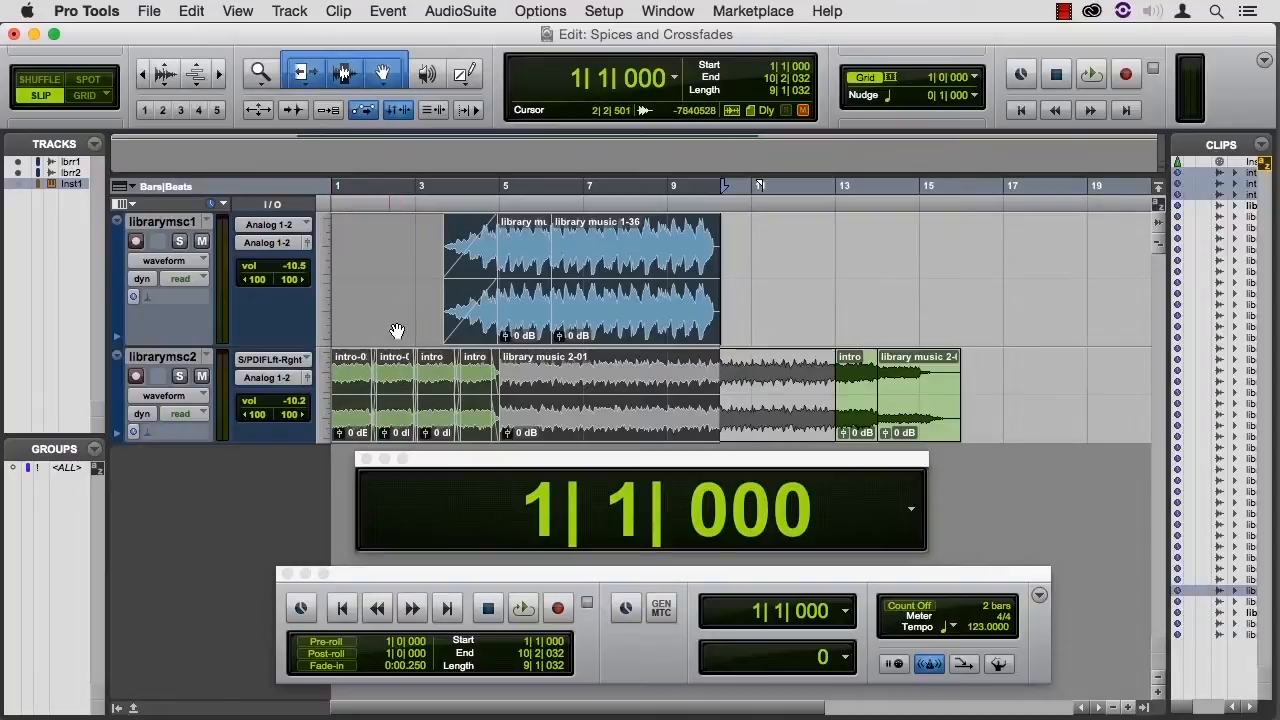
mouse_move(324, 196)
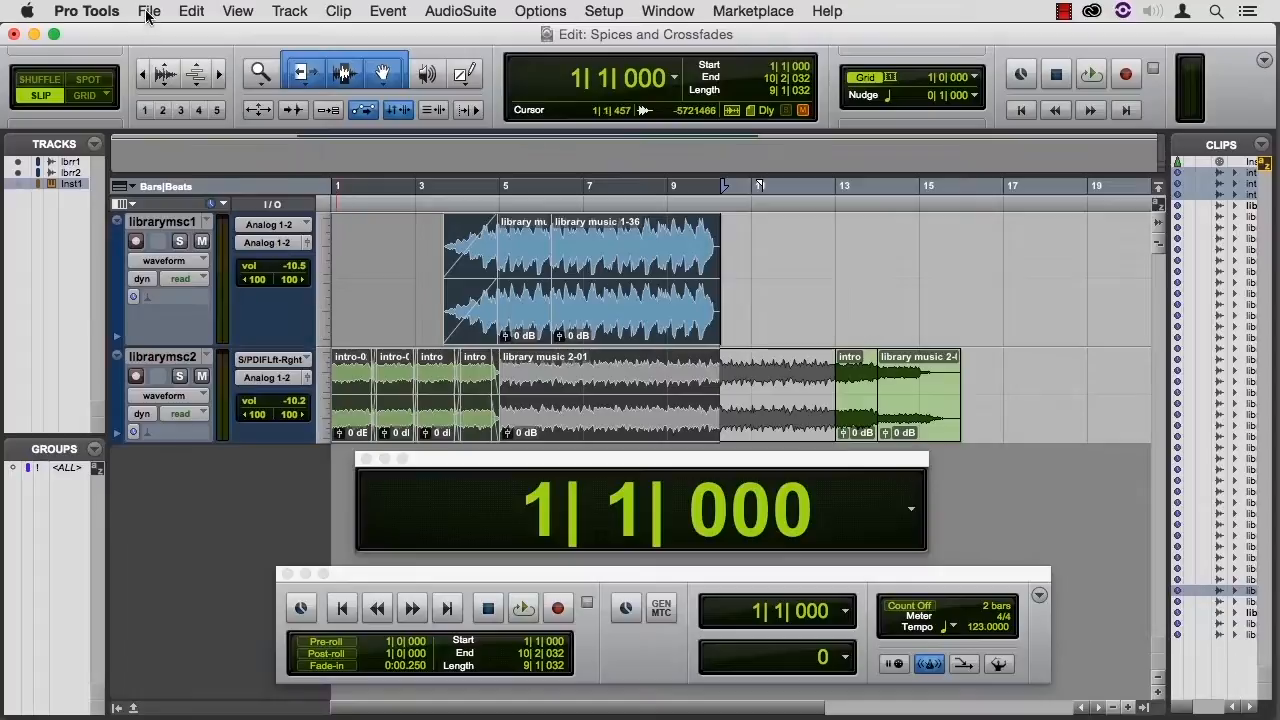
- Bounce to Disk as an interleaved 24-bit 44.1 kHz WAV, rendered offline
left_click(148, 12)
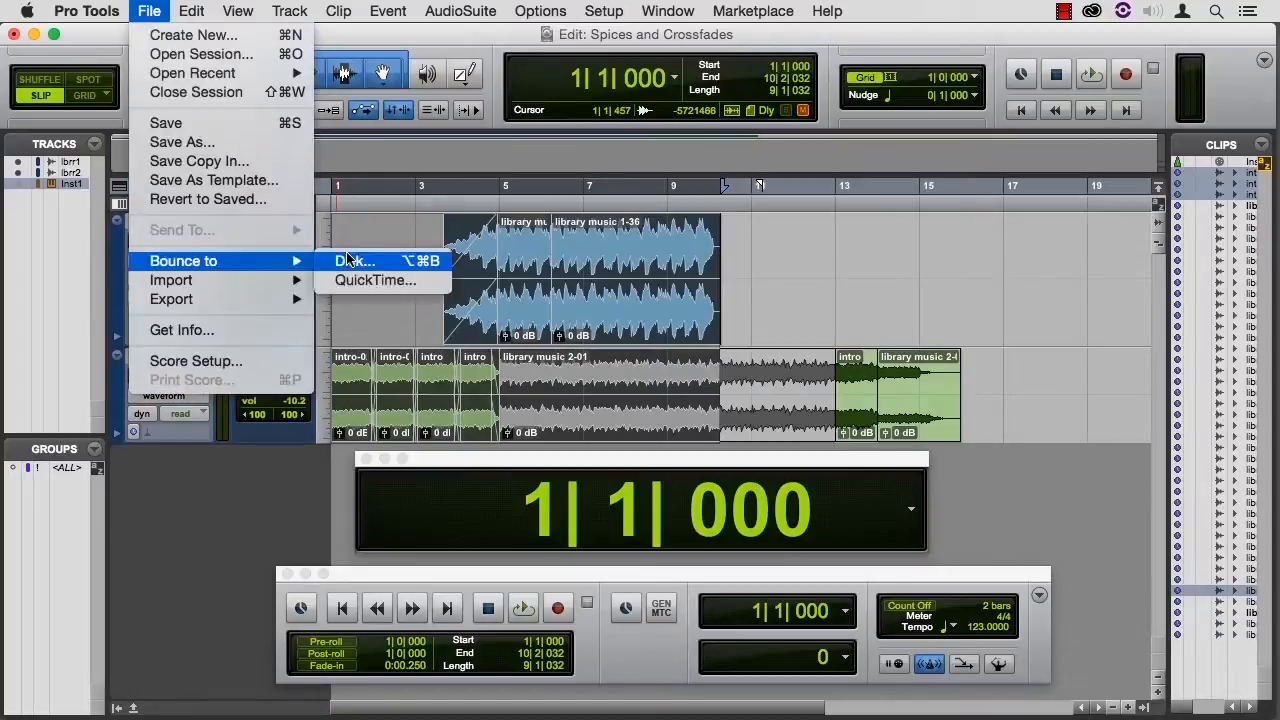
left_click(354, 260)
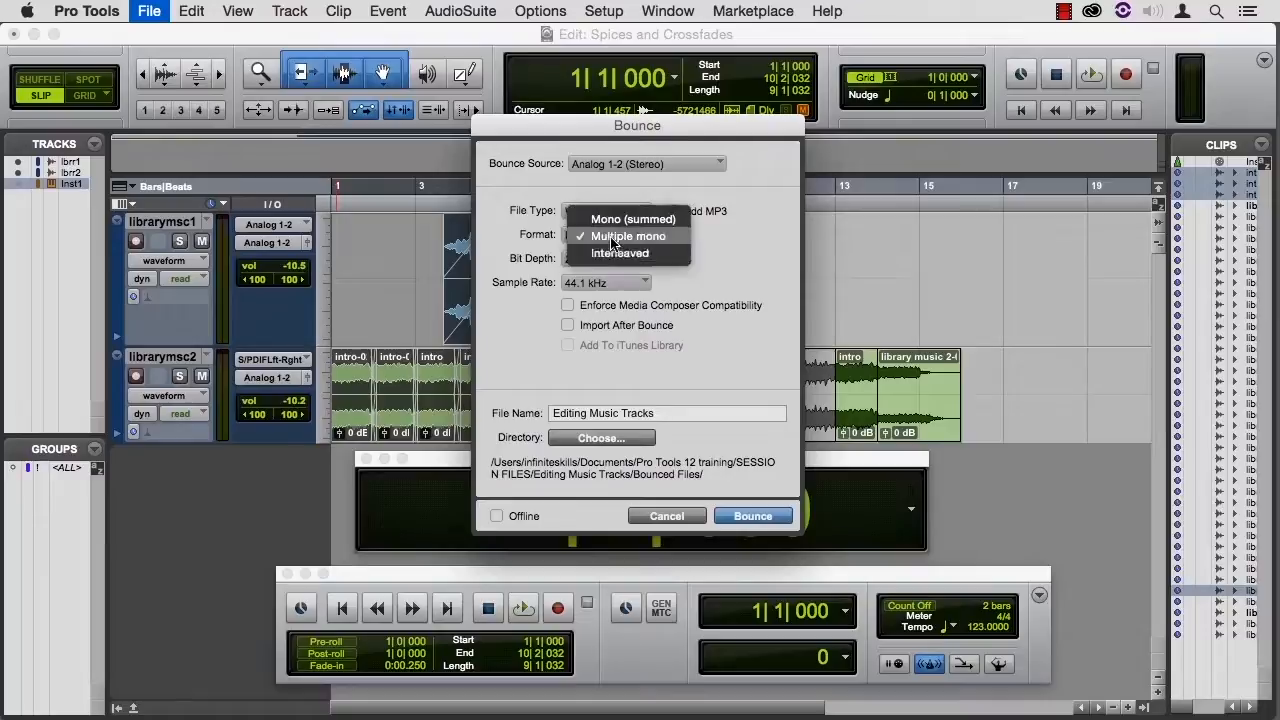
left_click(620, 252)
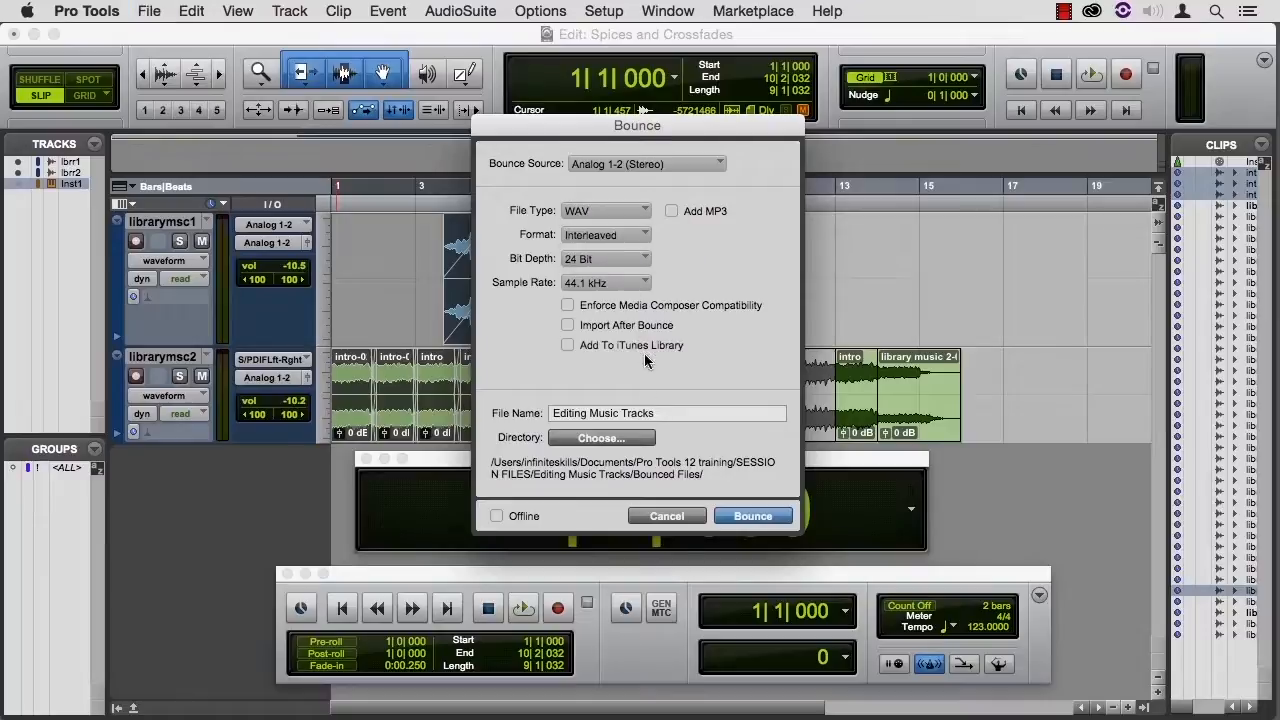
left_click(496, 516)
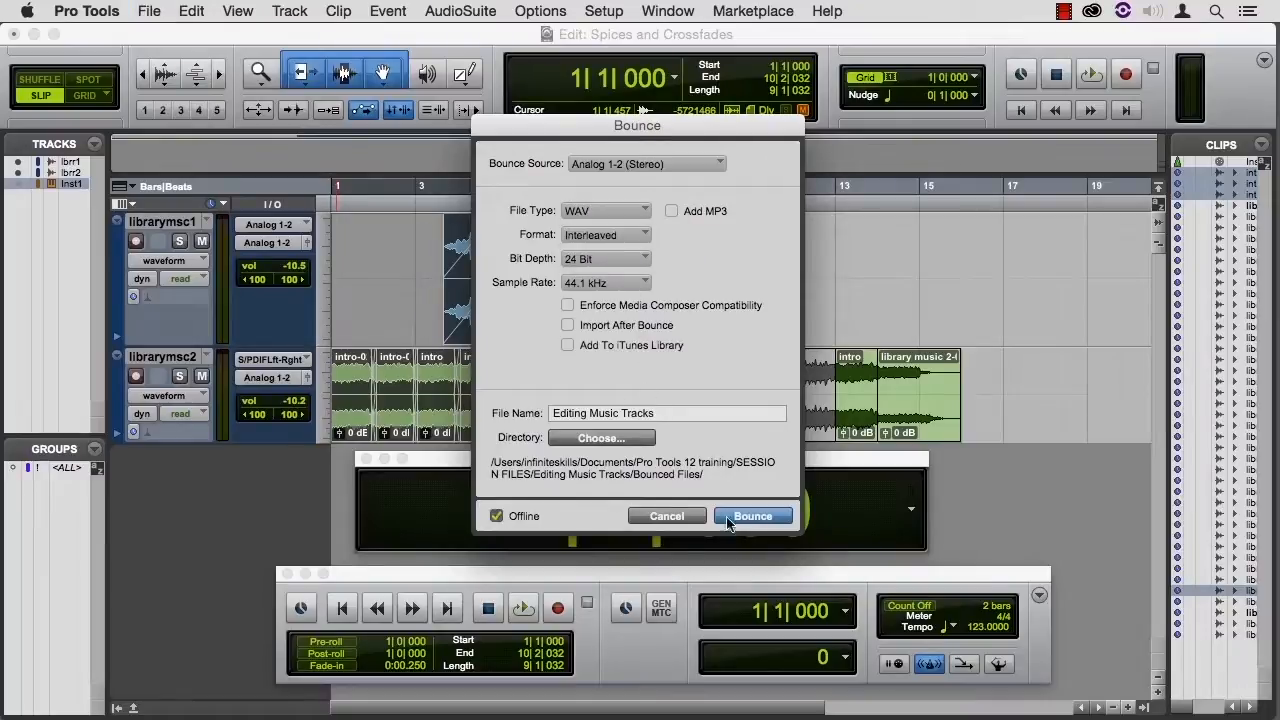
left_click(752, 516)
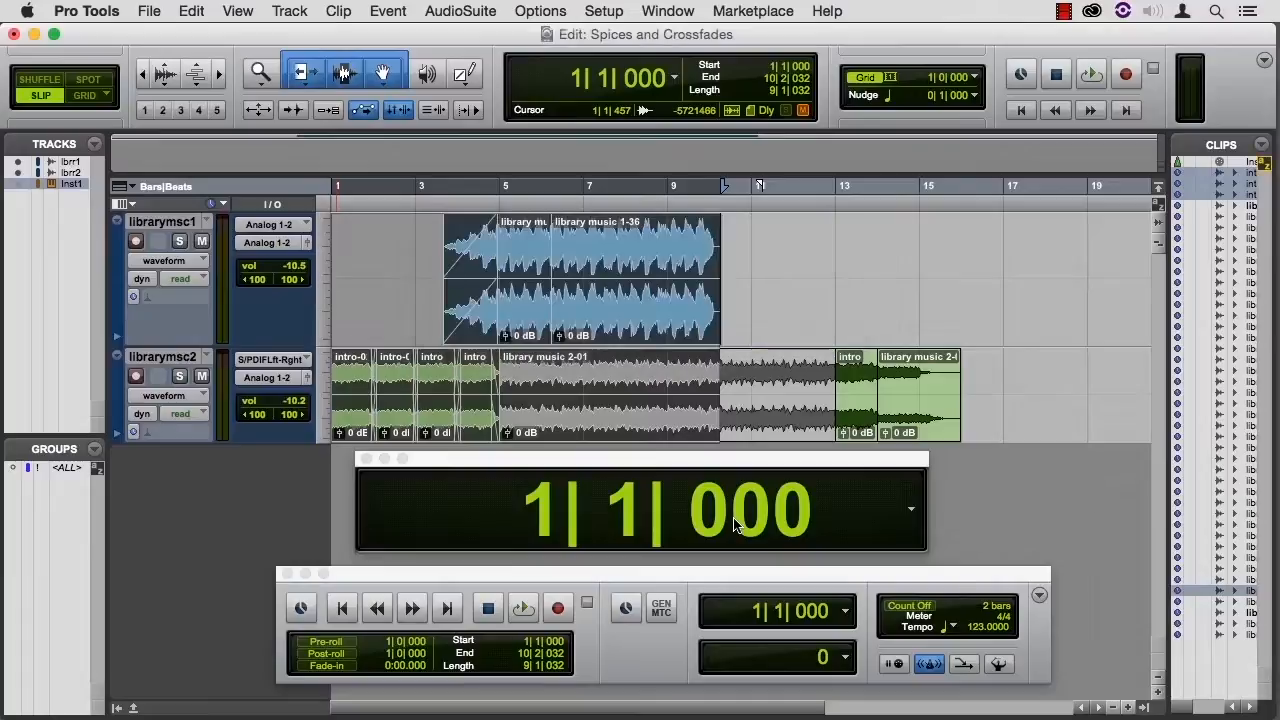